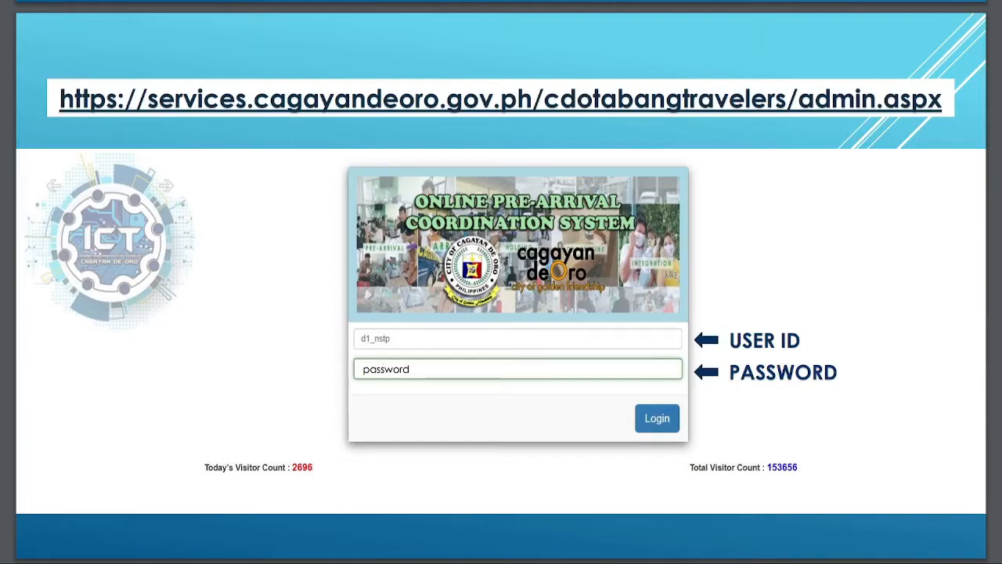
Load the OPCoorS admin.aspx login page with empty User ID and Password fields.
click(656, 416)
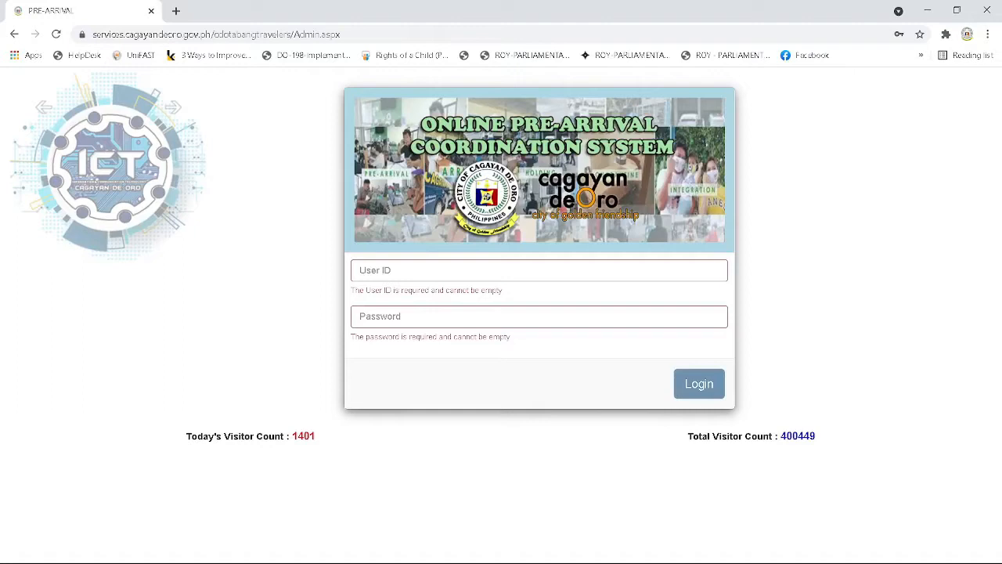
Attempt sign-in as user GLAD, which comes back as an invalid login.
click(538, 269)
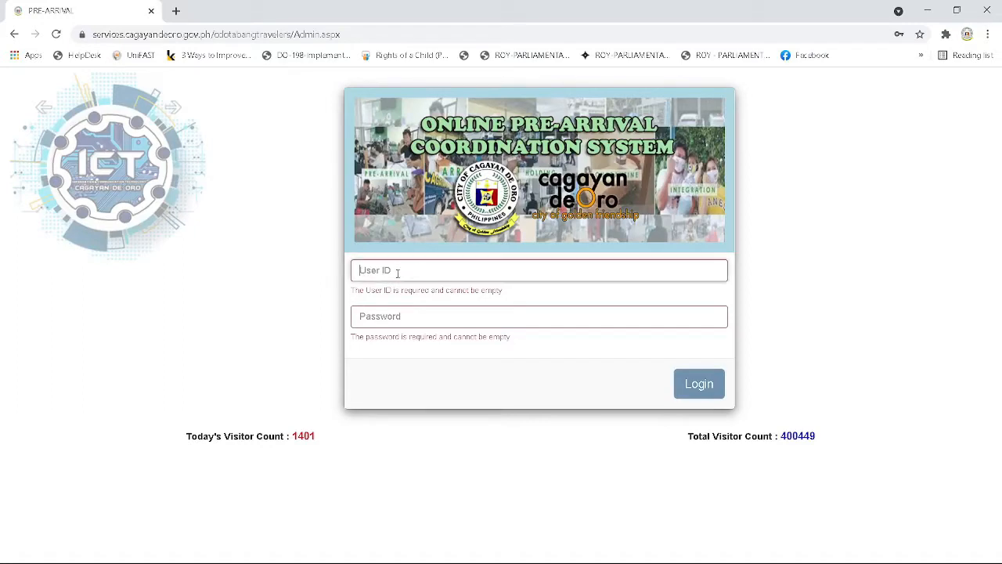
click(538, 270)
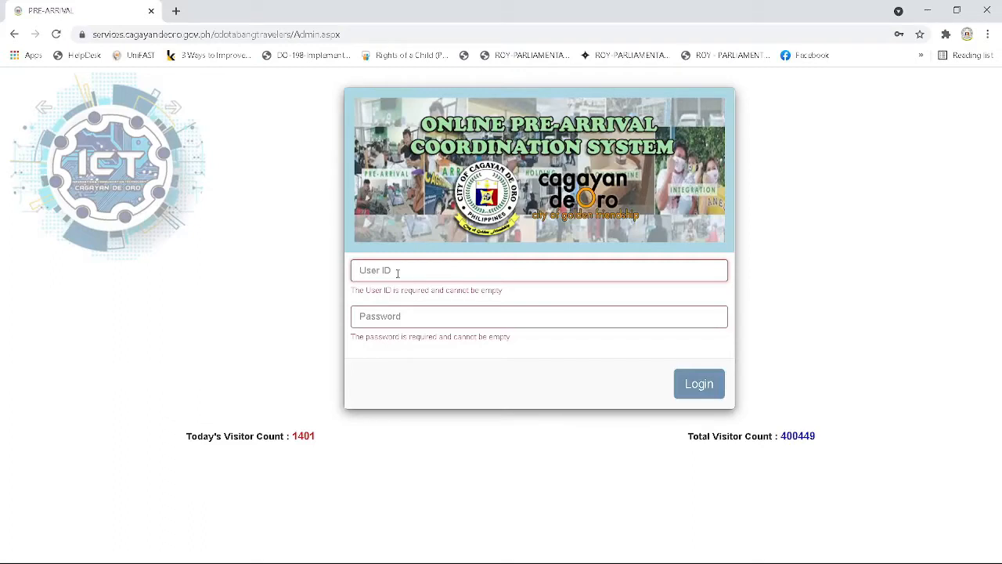
text(GLAD)
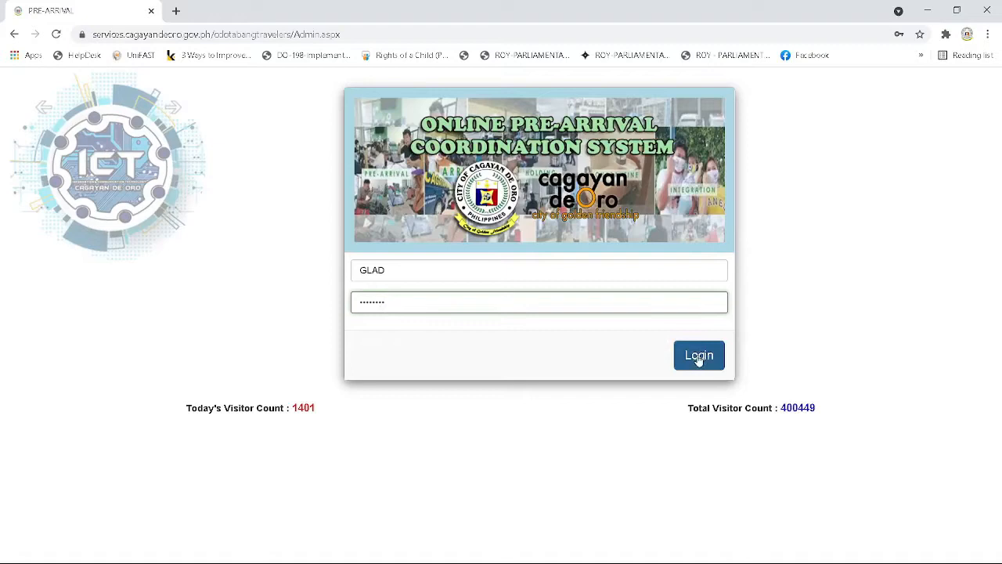
click(698, 353)
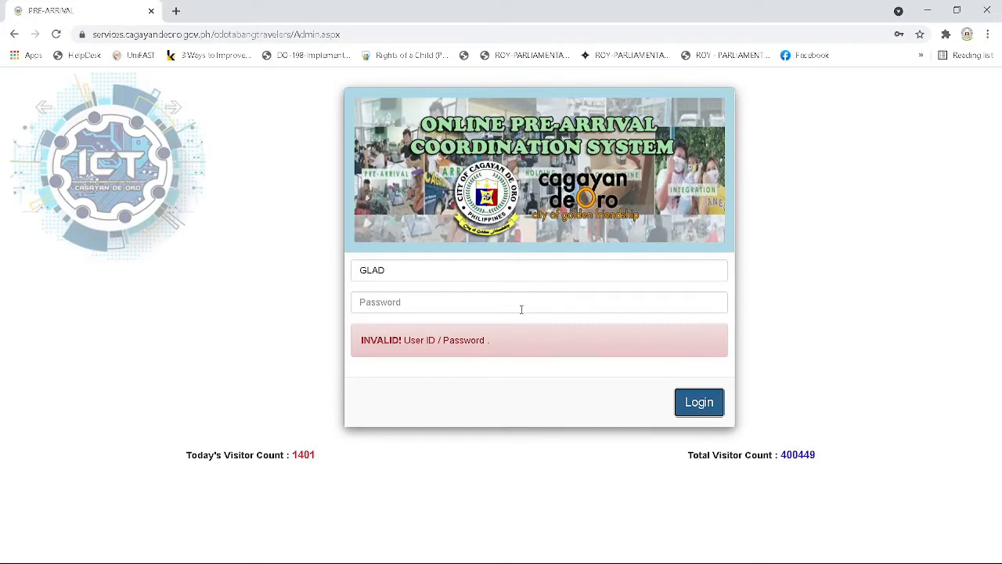
Re-enter the password and user ID and sign in successfully to the admin home page.
text(***)
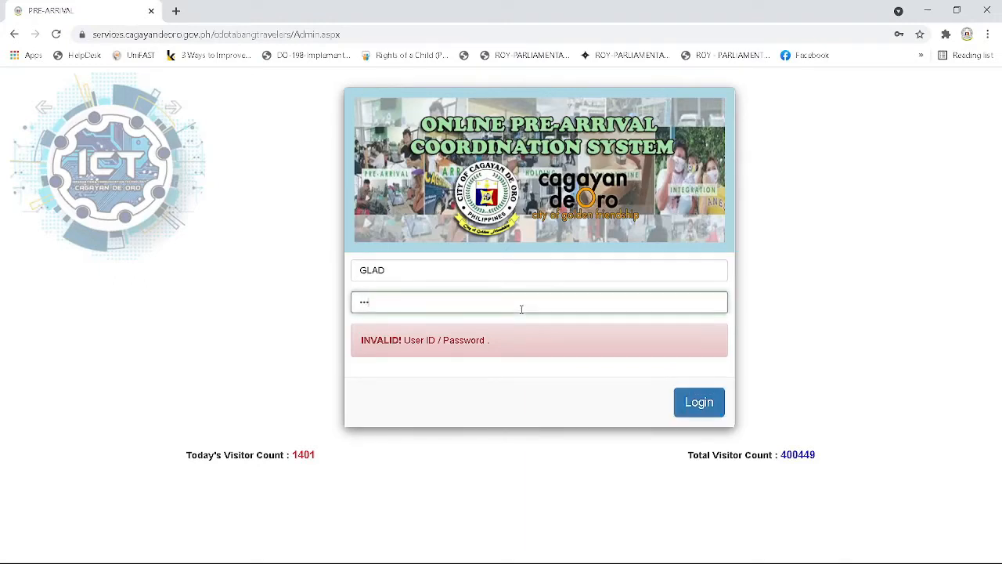
text(password)
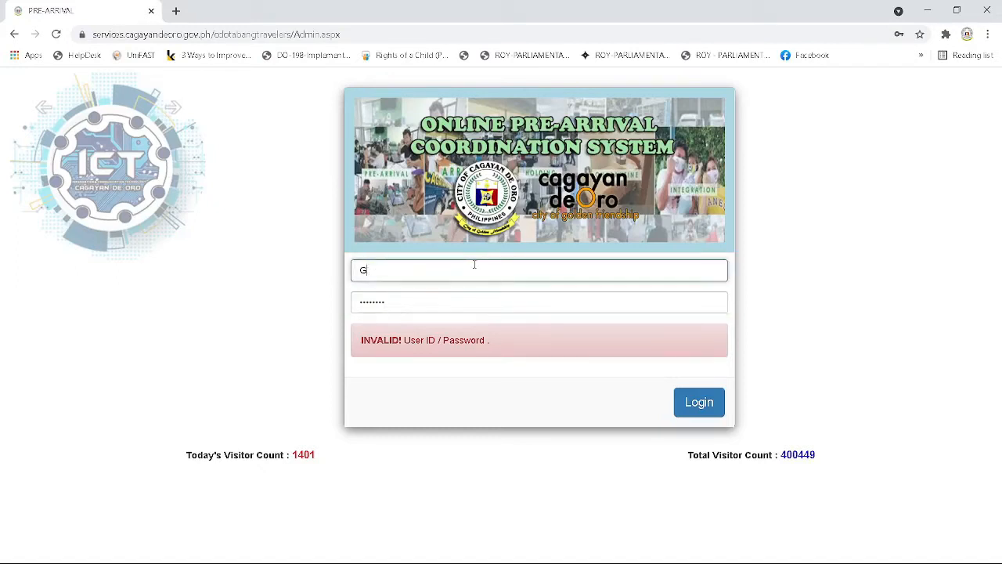
text(lad)
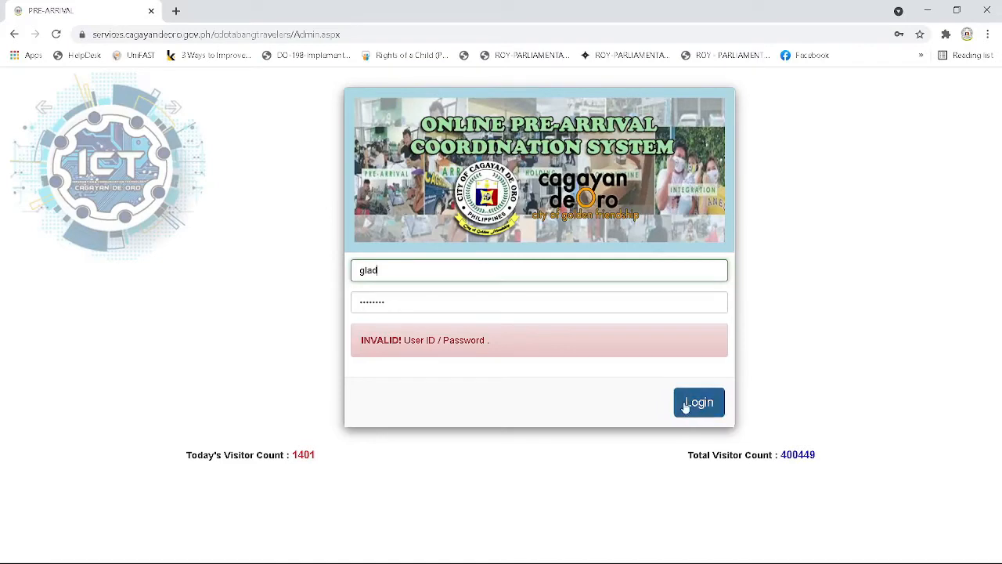
click(698, 401)
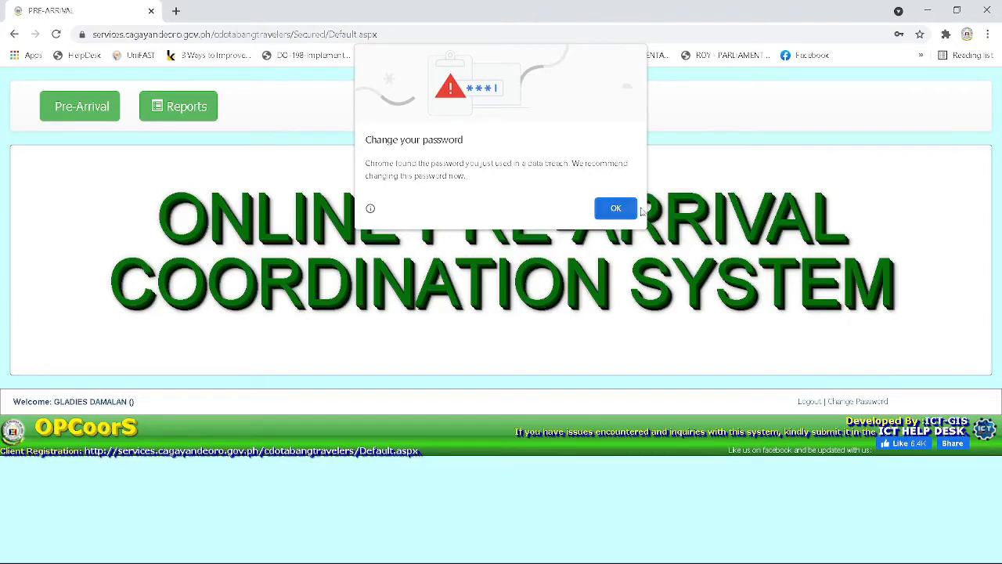
Dismiss Chrome's password warning and go to Pre-Arrival > Manage Entries.
click(615, 207)
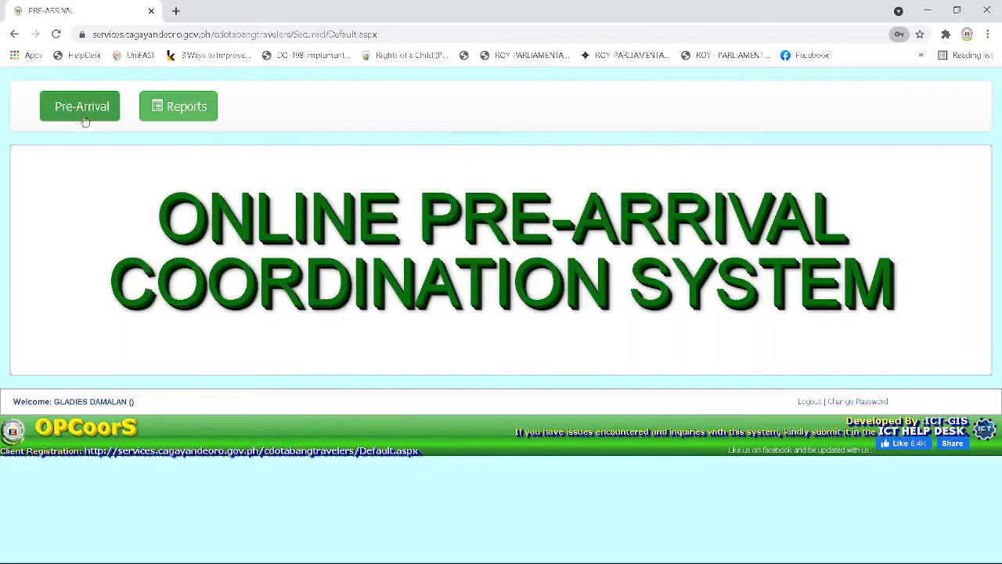
click(82, 107)
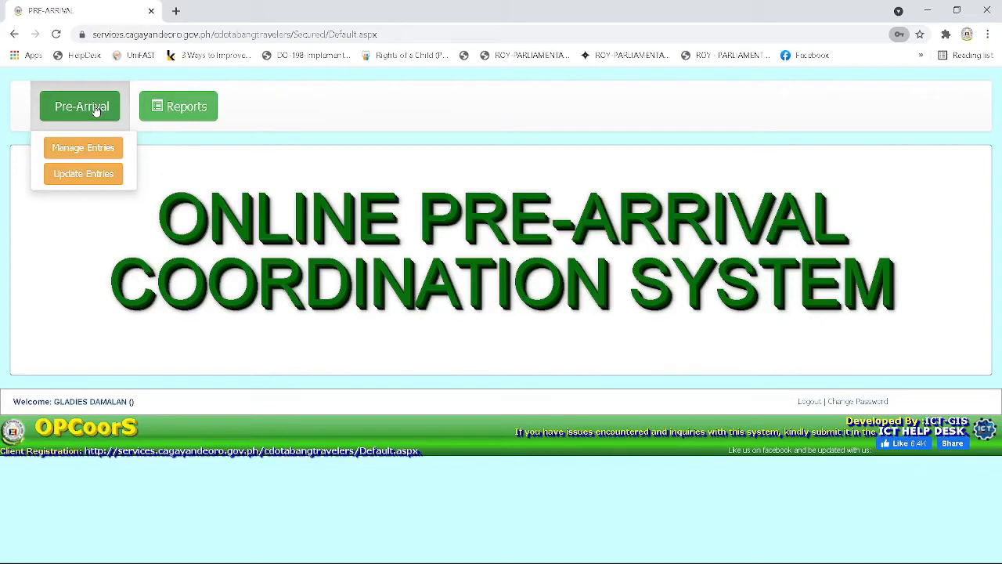
mouse_move(213, 114)
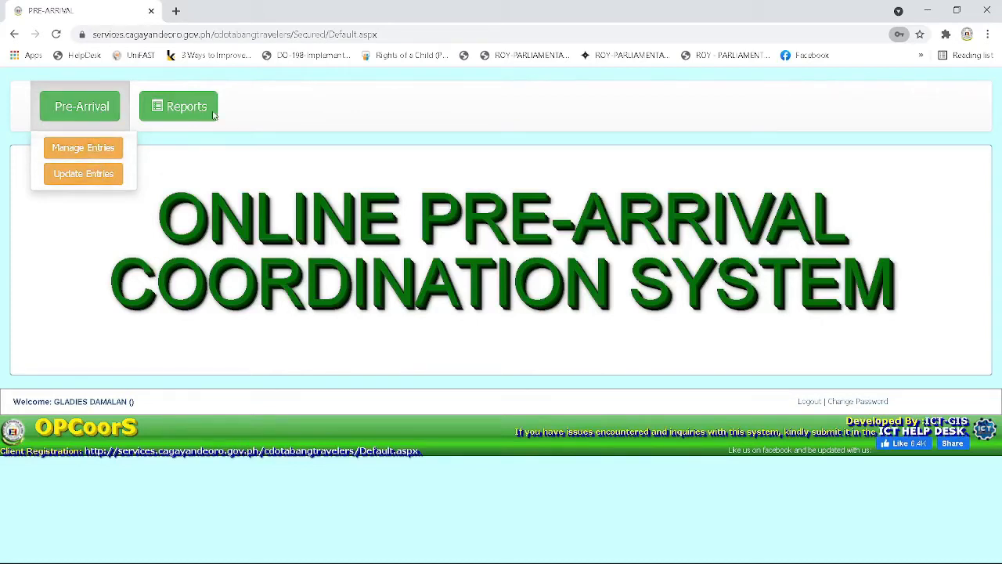
mouse_move(898, 227)
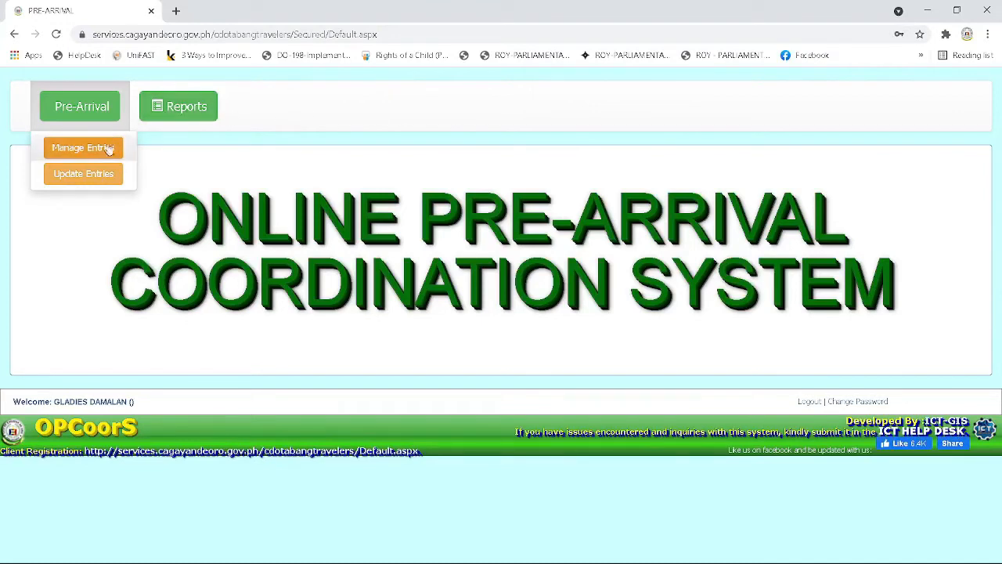
mouse_move(83, 173)
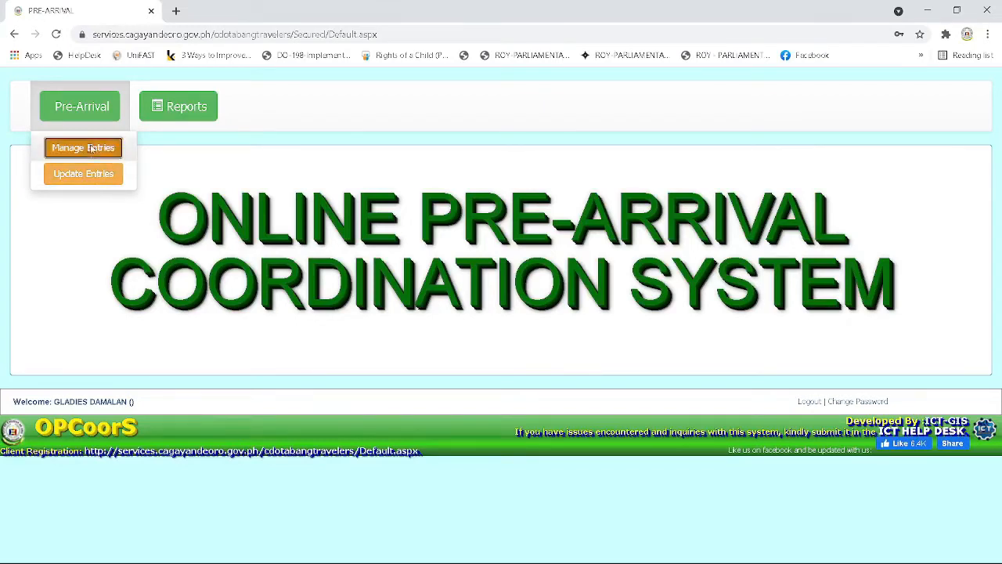
click(83, 147)
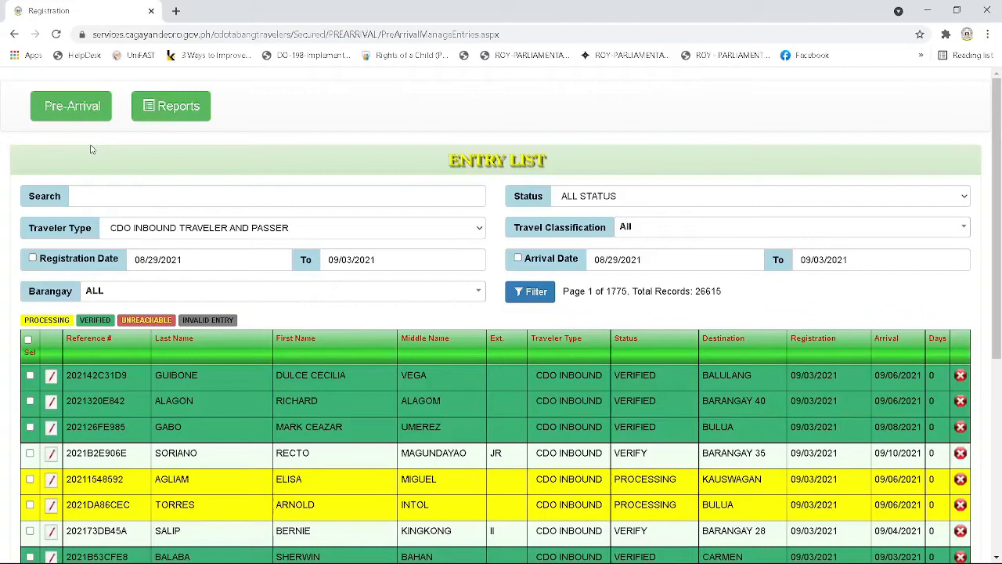
mouse_move(45, 258)
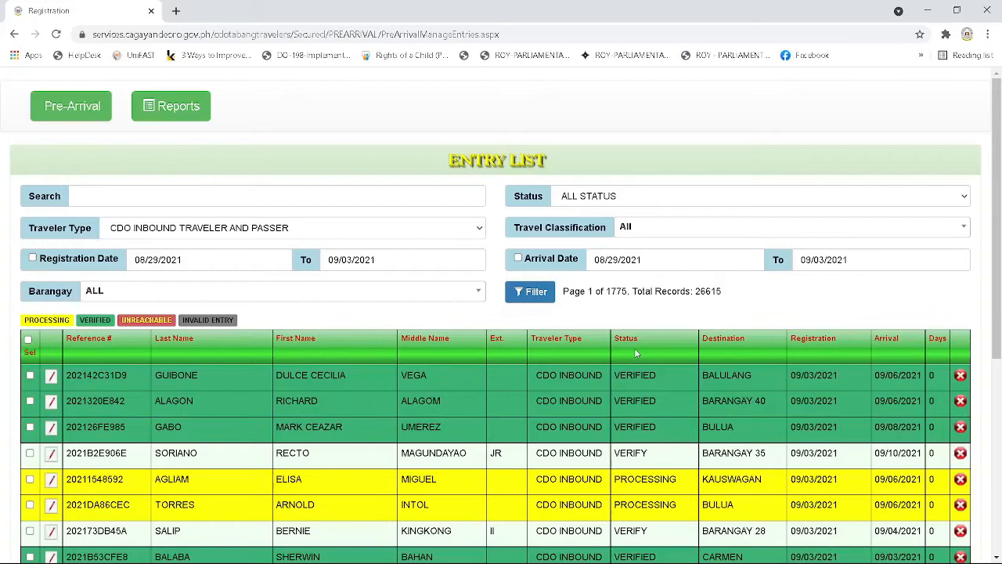
mouse_move(748, 366)
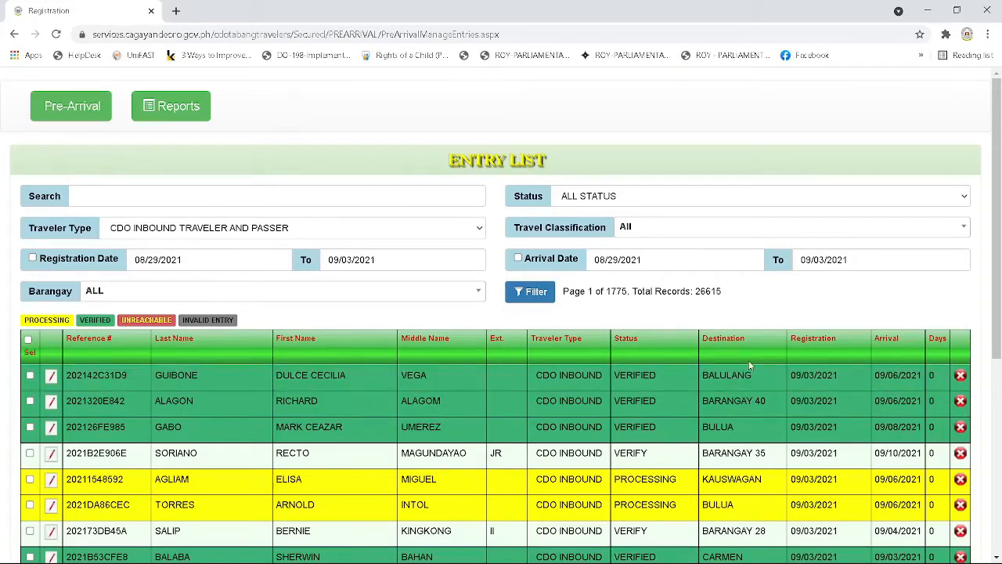
mouse_move(739, 361)
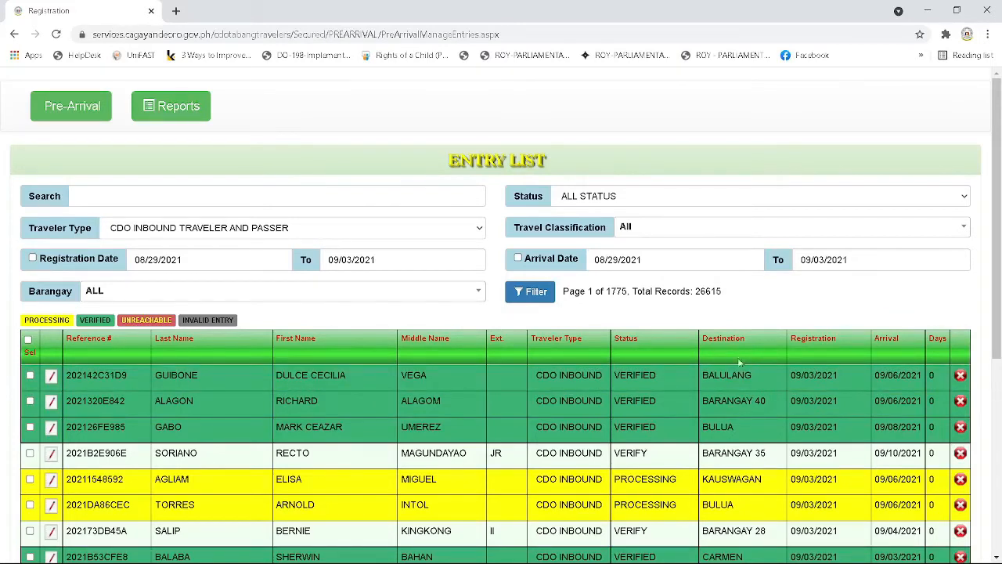
mouse_move(907, 353)
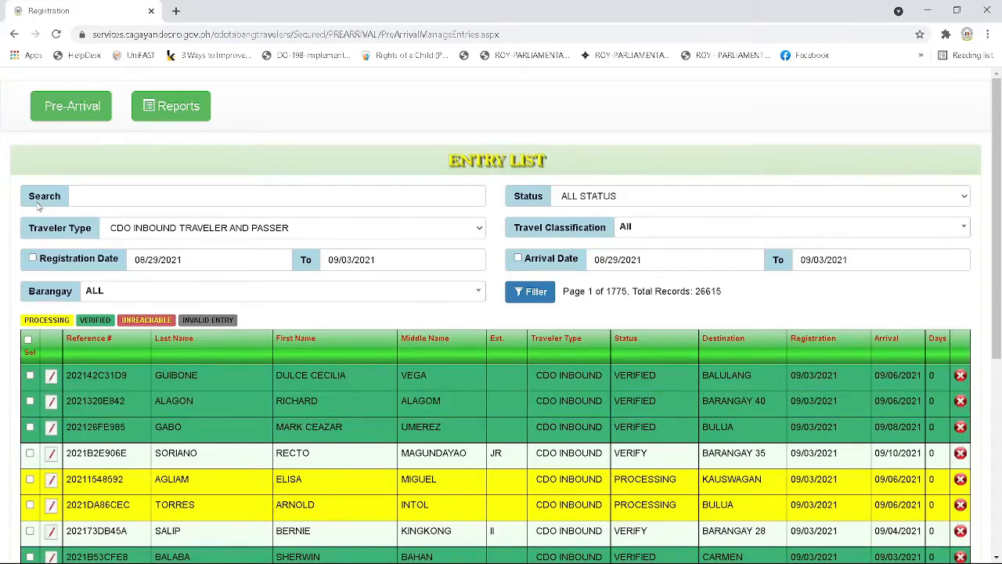
mouse_move(55, 238)
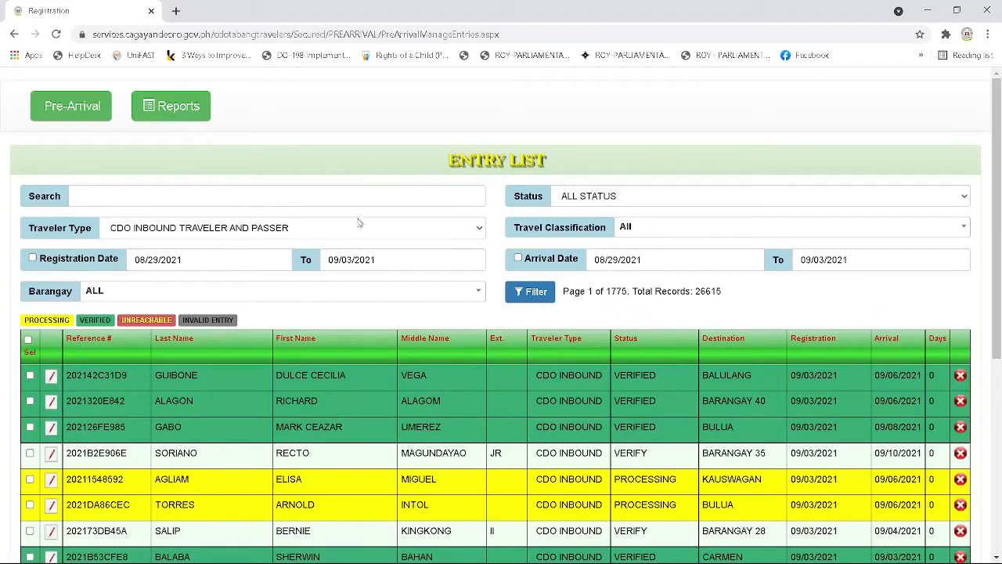
mouse_move(546, 232)
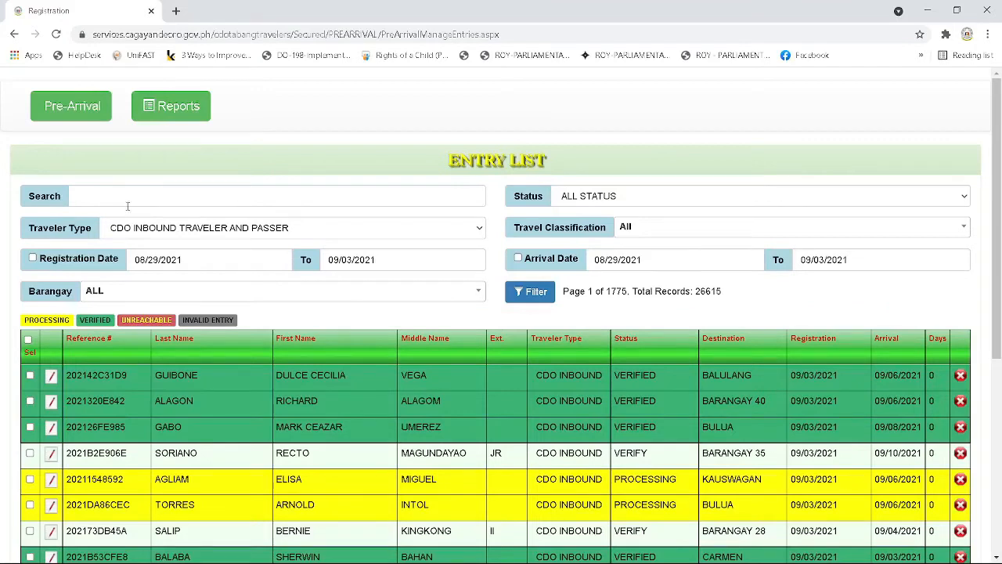
mouse_move(227, 181)
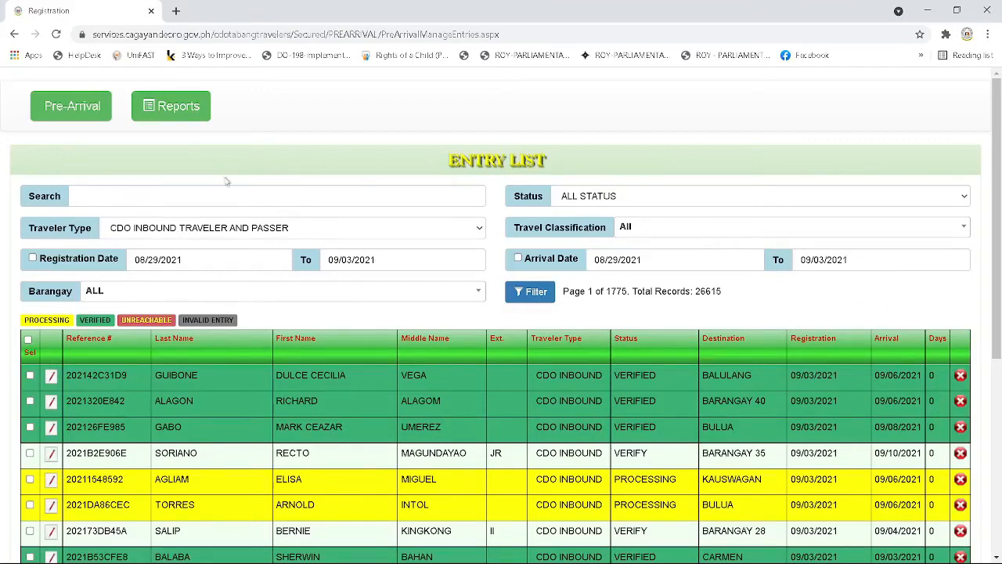
mouse_move(583, 201)
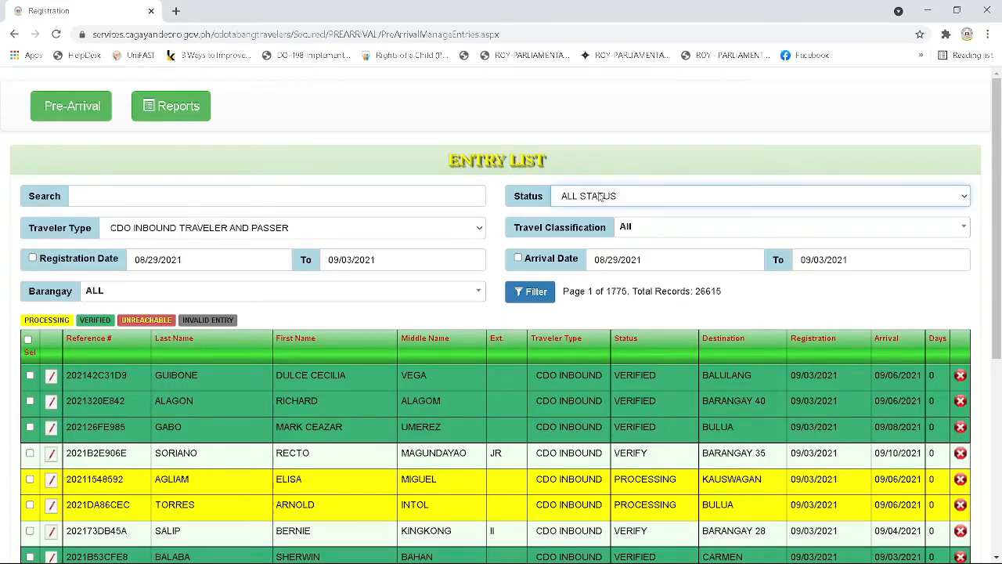
mouse_move(401, 234)
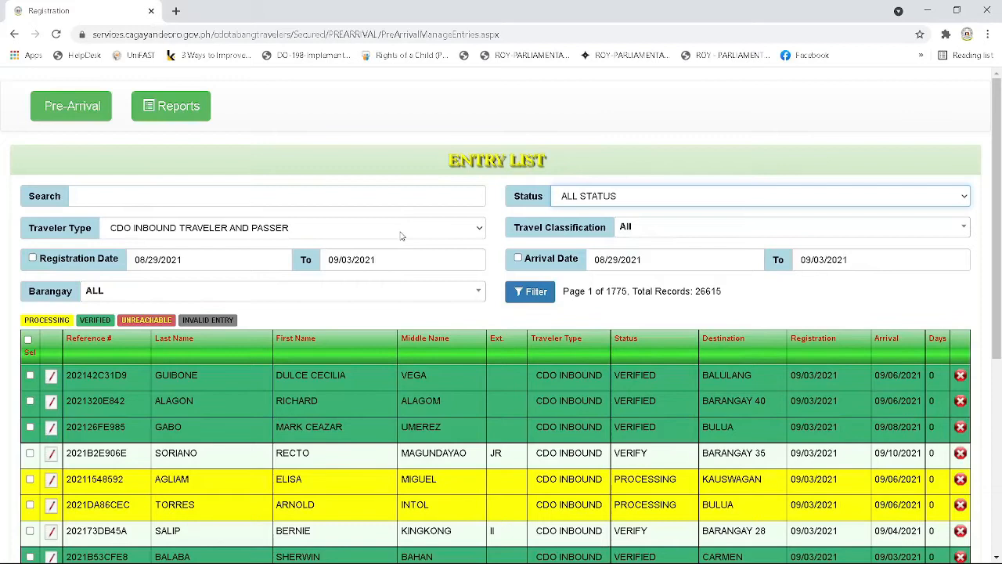
mouse_move(369, 225)
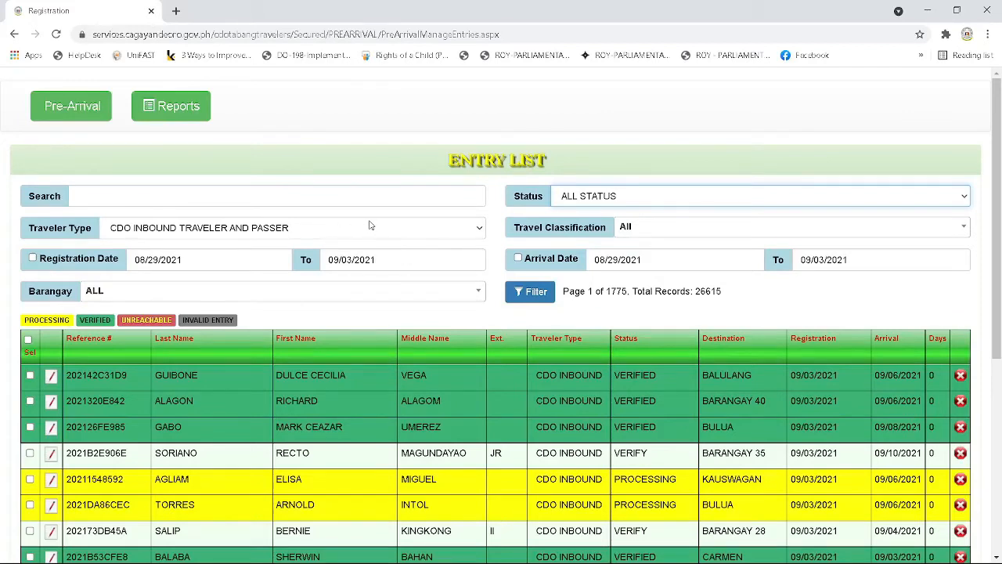
mouse_move(388, 225)
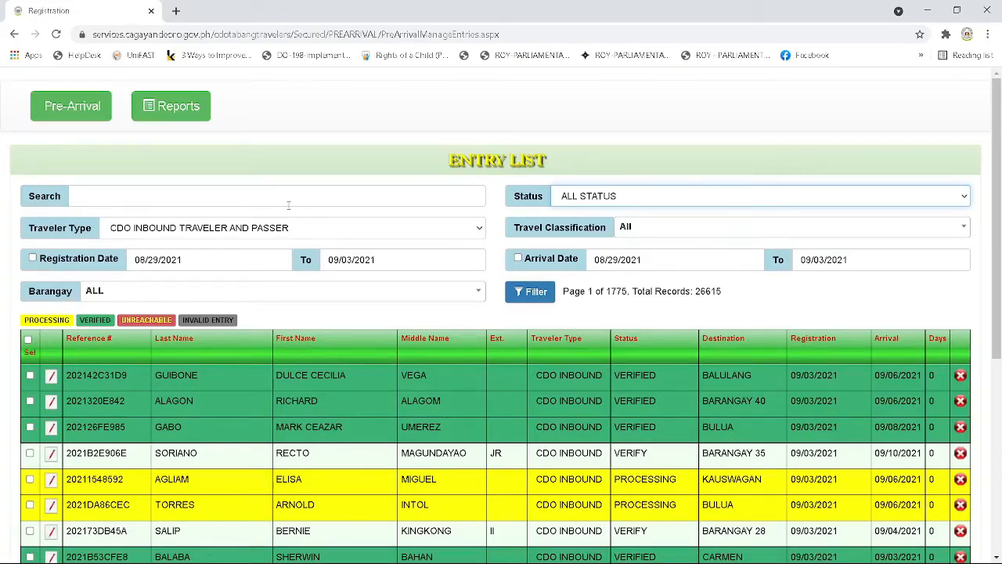
mouse_move(260, 235)
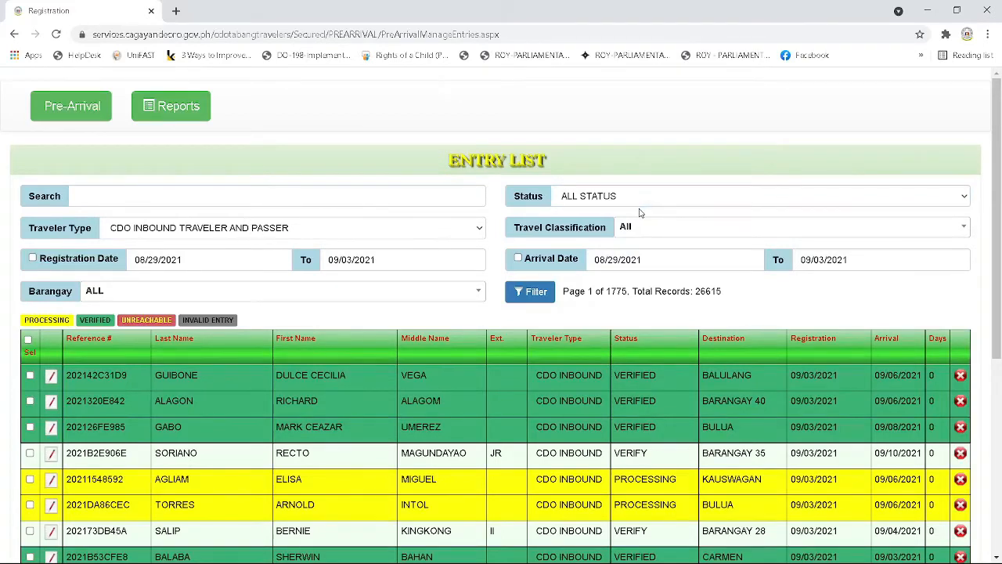
click(791, 227)
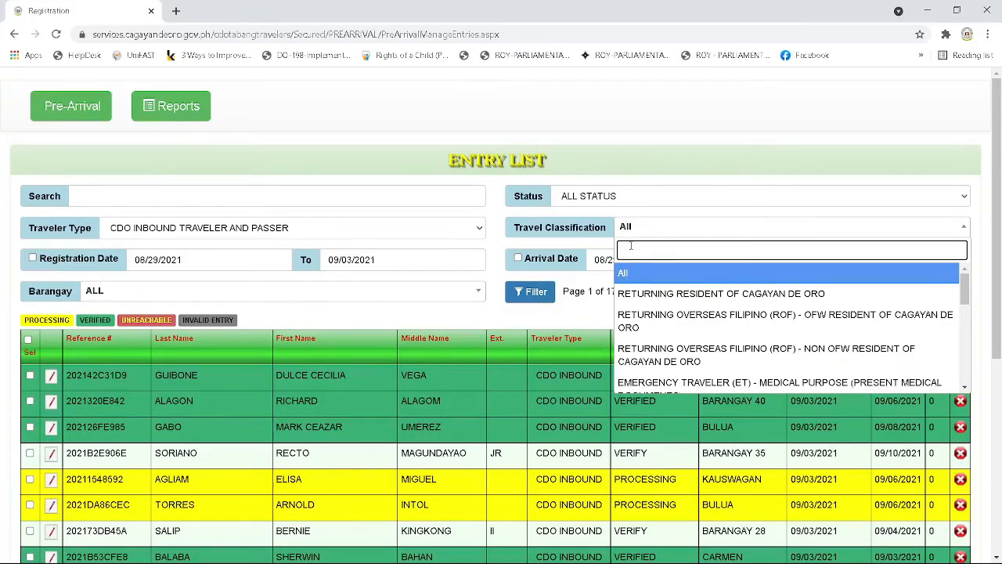
click(623, 272)
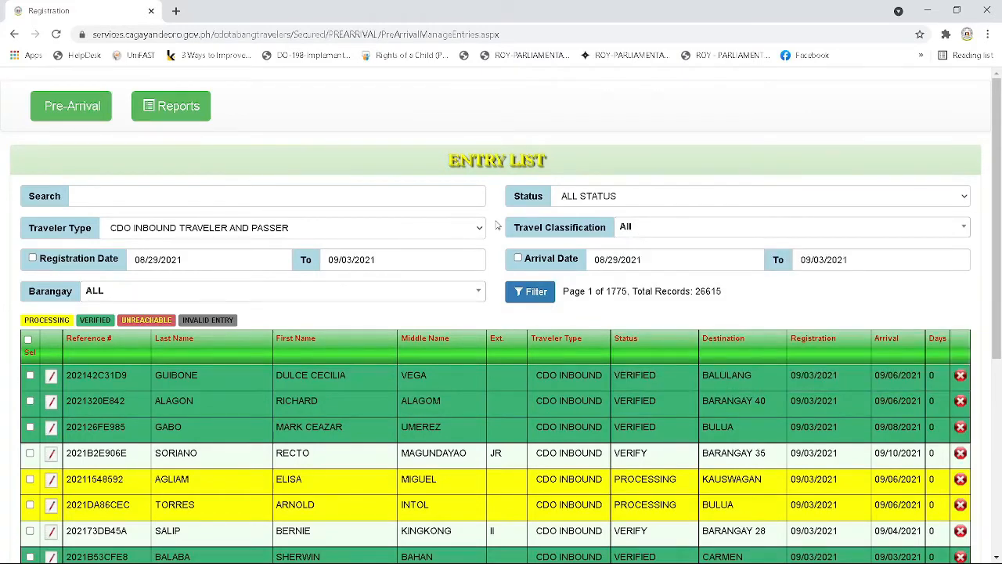
mouse_move(436, 244)
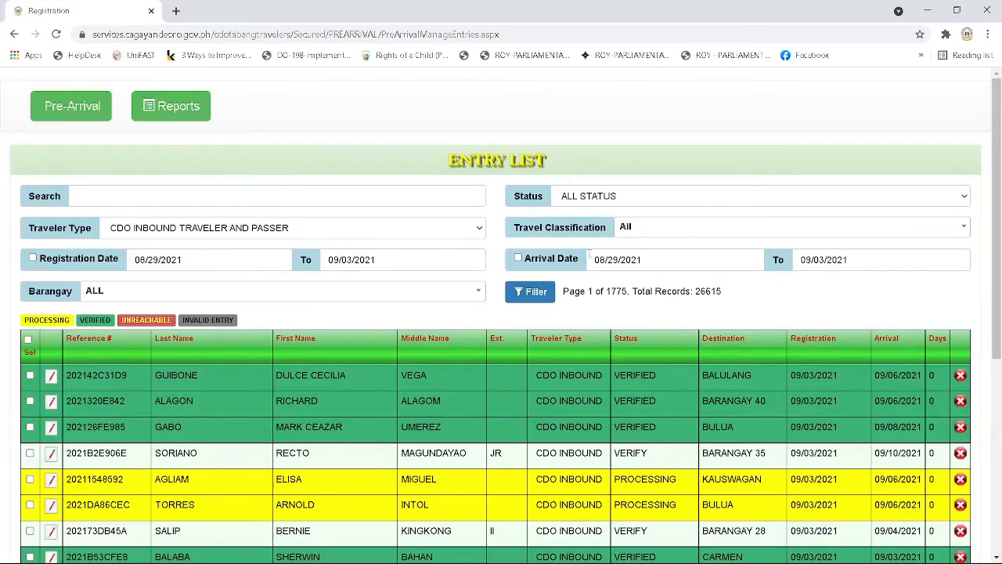
mouse_move(555, 248)
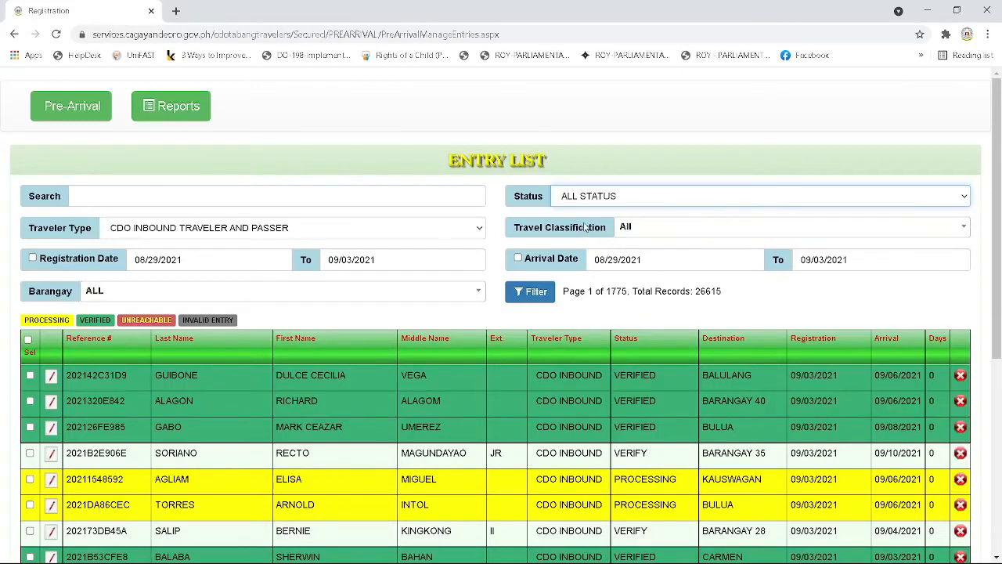
mouse_move(578, 257)
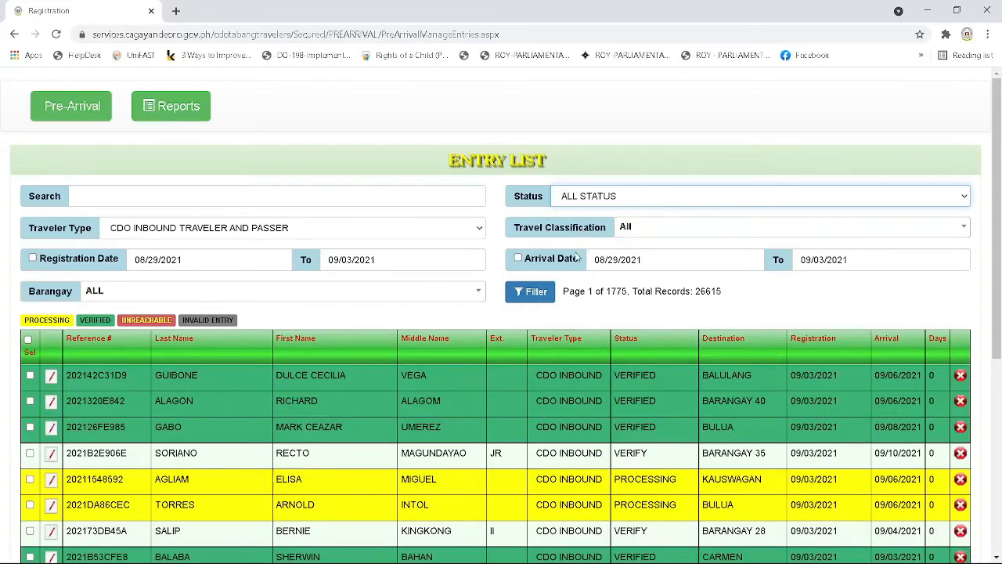
mouse_move(576, 270)
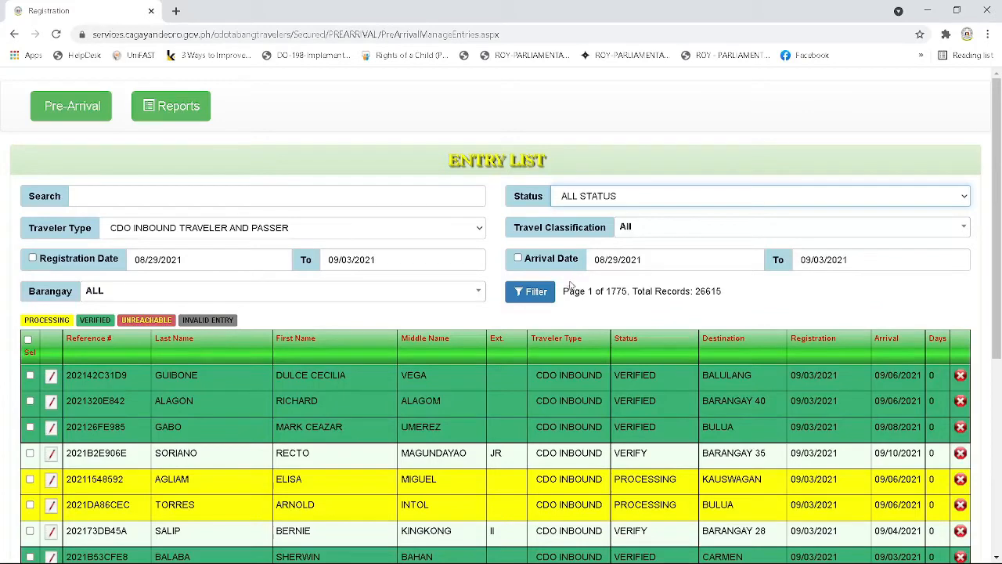
mouse_move(568, 300)
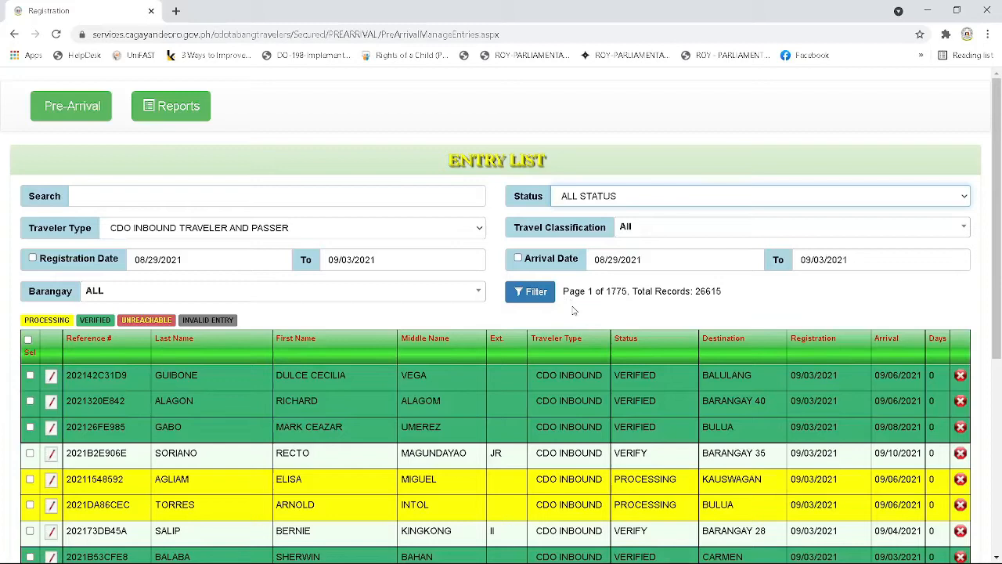
mouse_move(594, 222)
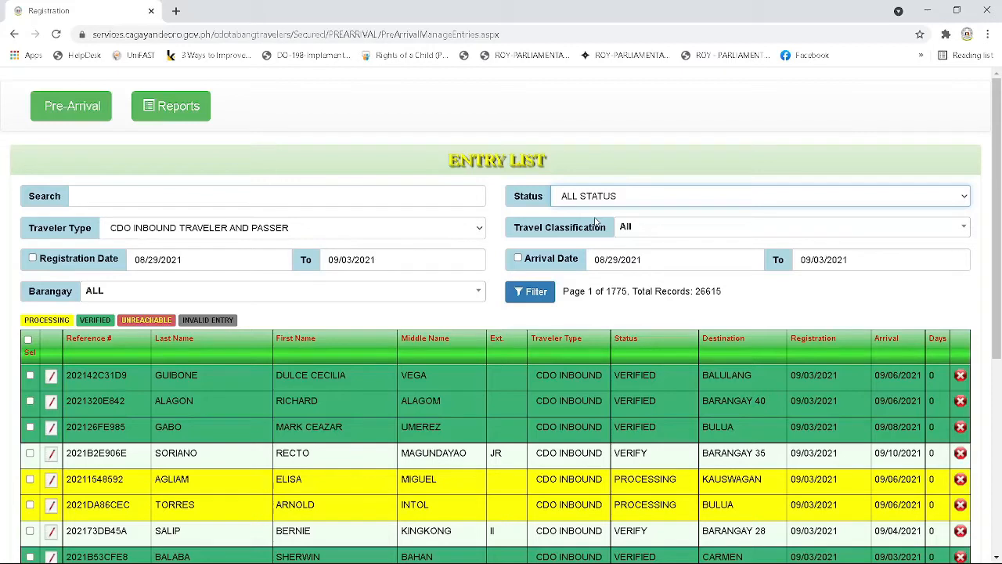
mouse_move(579, 213)
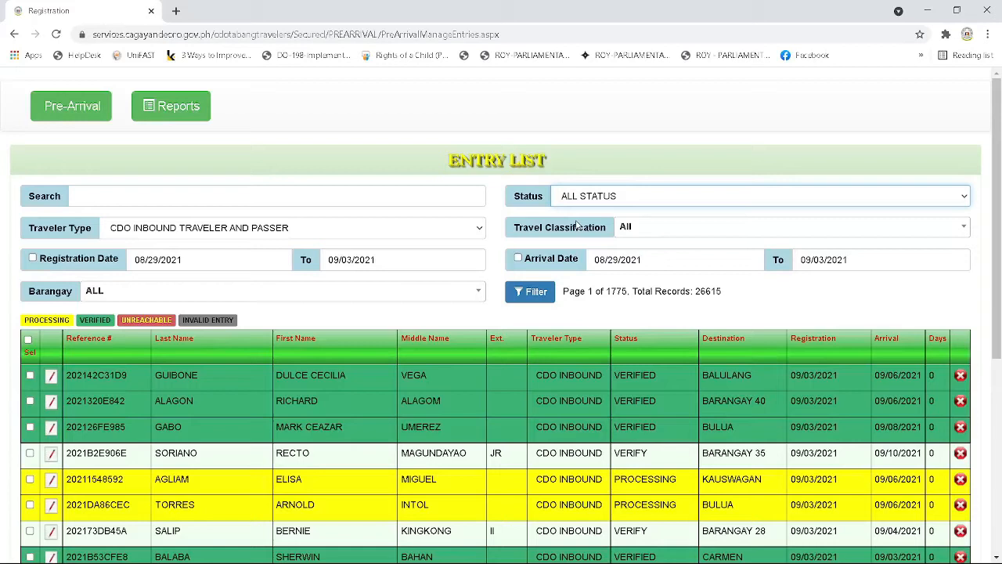
mouse_move(572, 241)
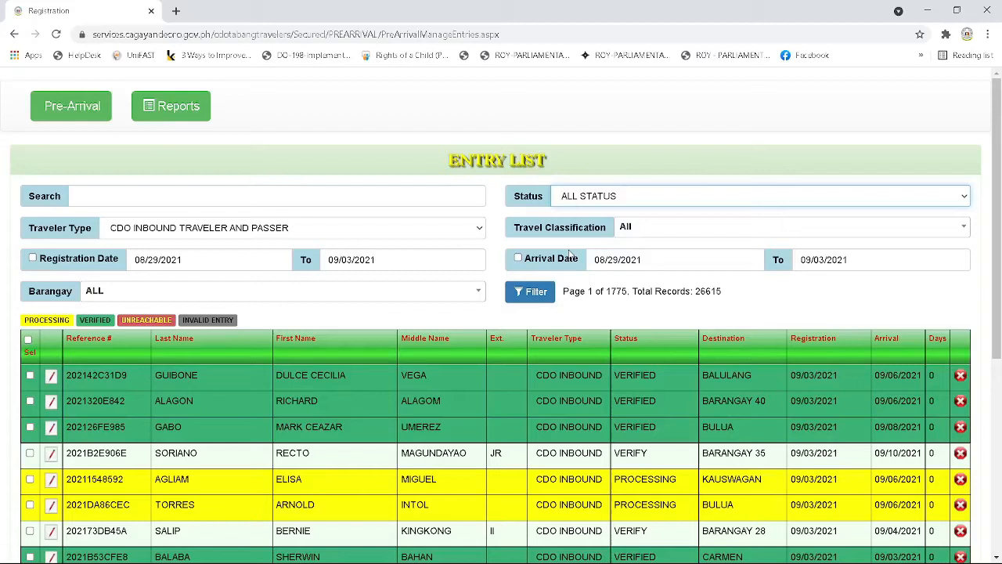
mouse_move(569, 258)
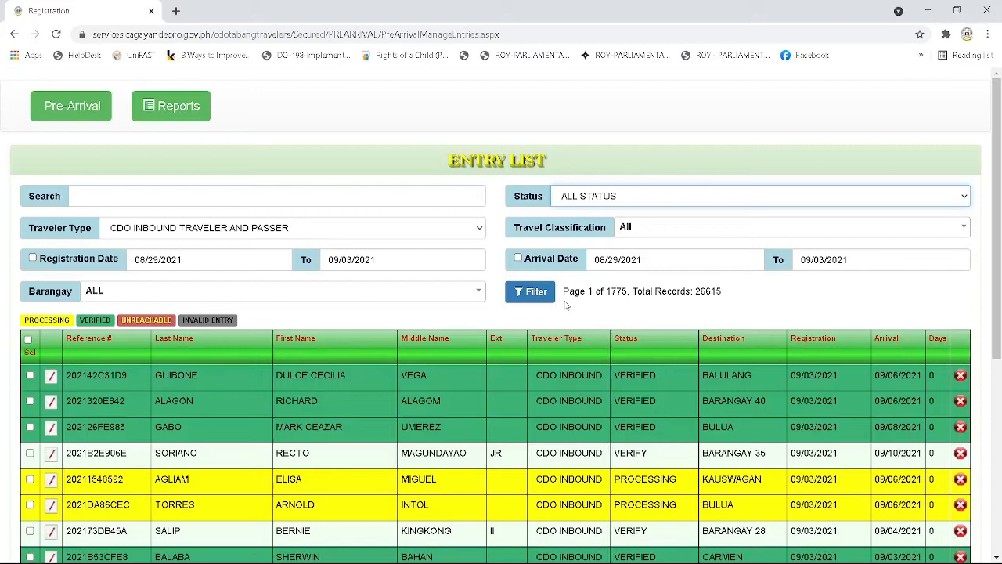
mouse_move(567, 310)
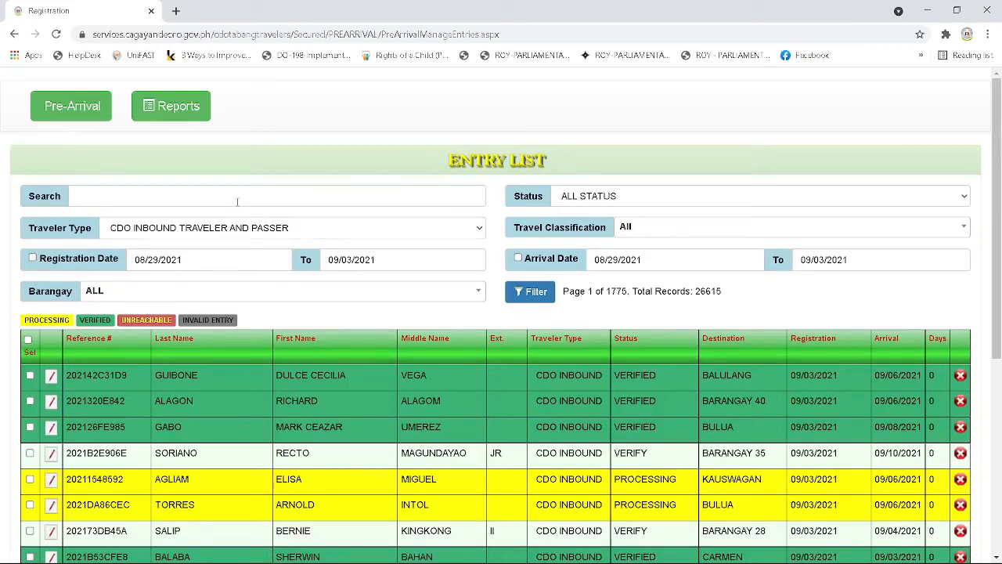
mouse_move(608, 191)
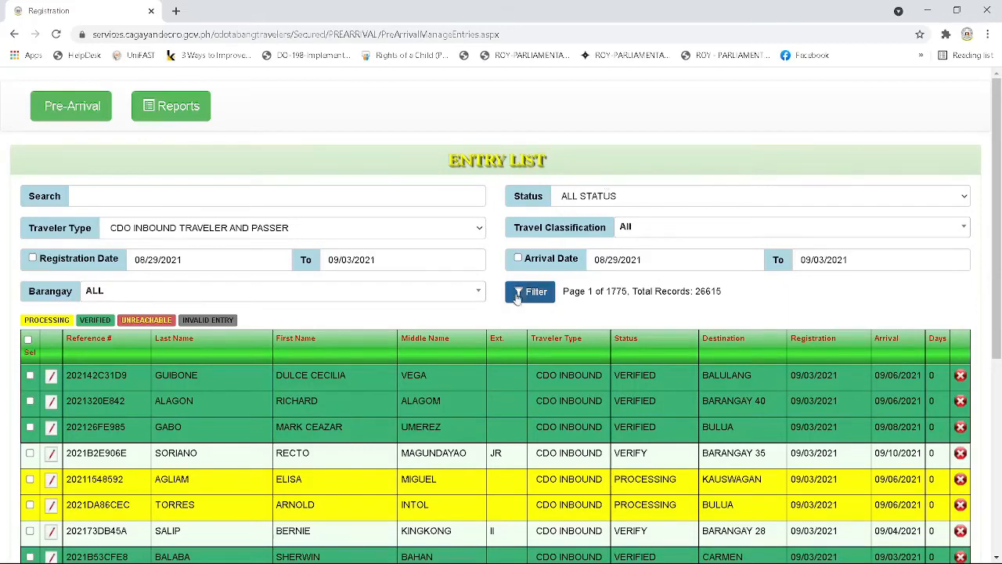
mouse_move(517, 301)
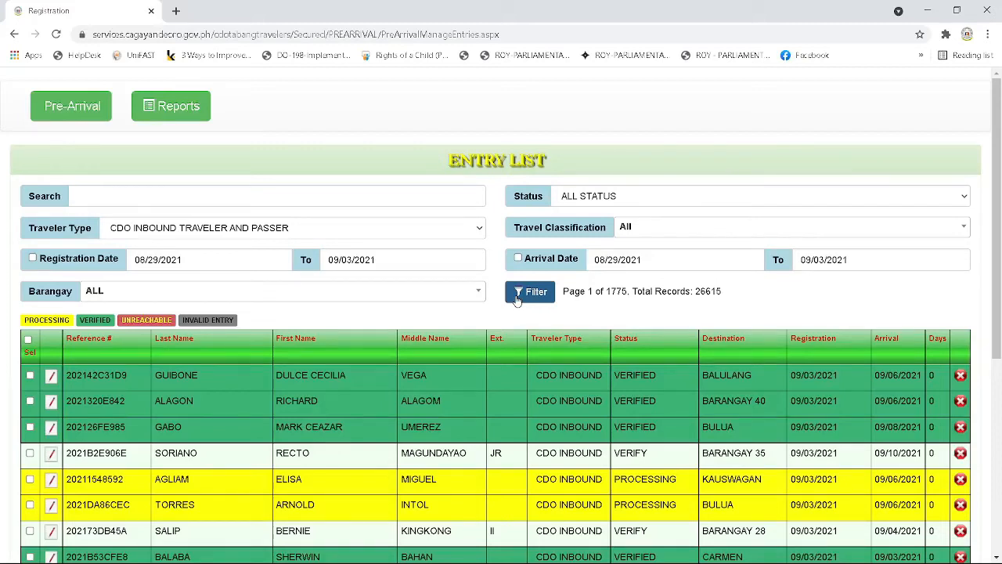
click(274, 196)
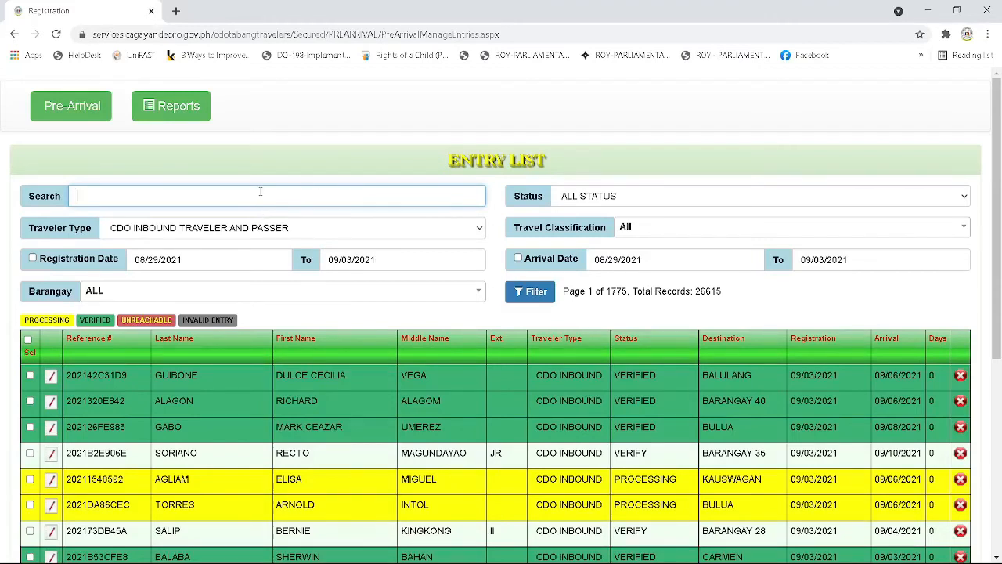
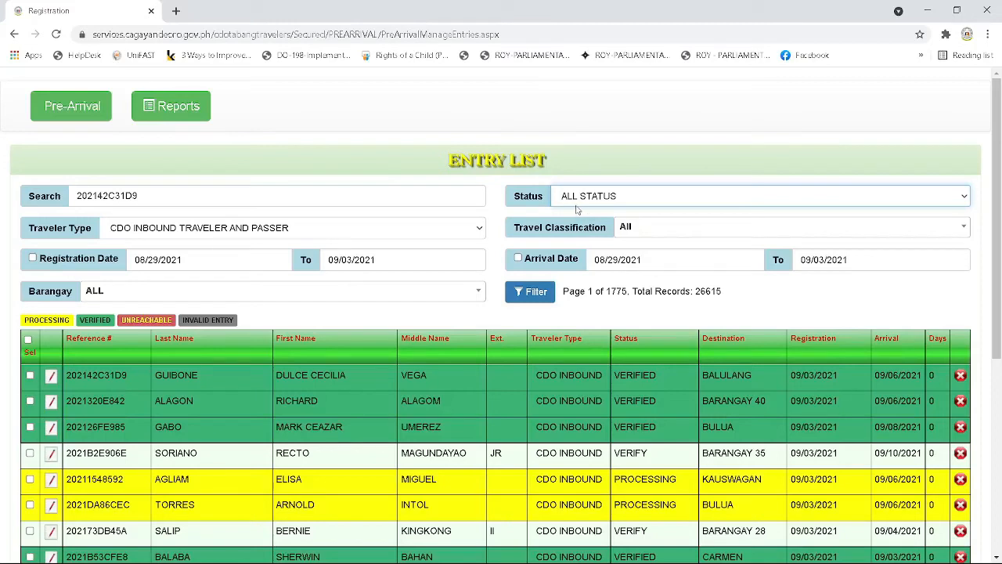
mouse_move(399, 212)
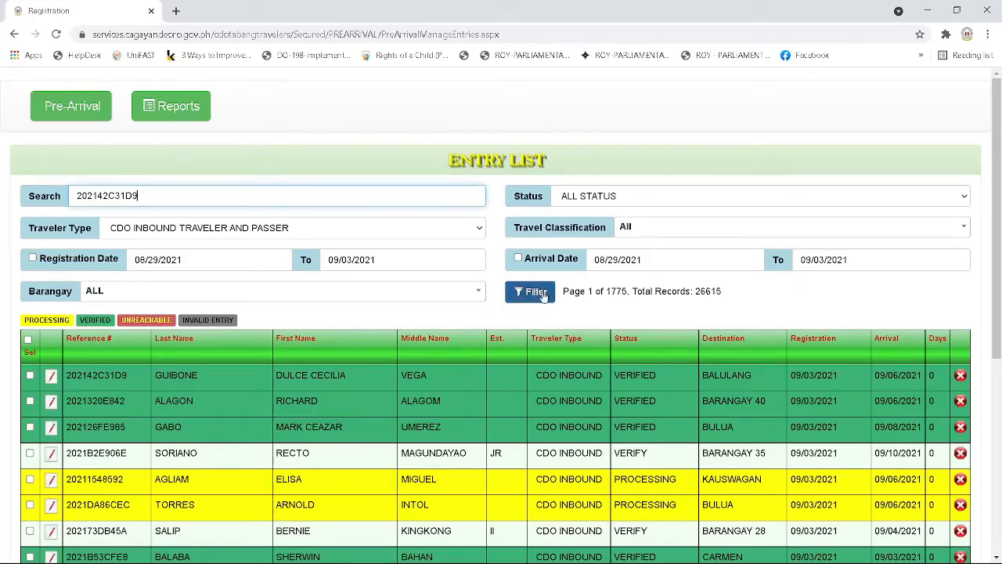
click(529, 292)
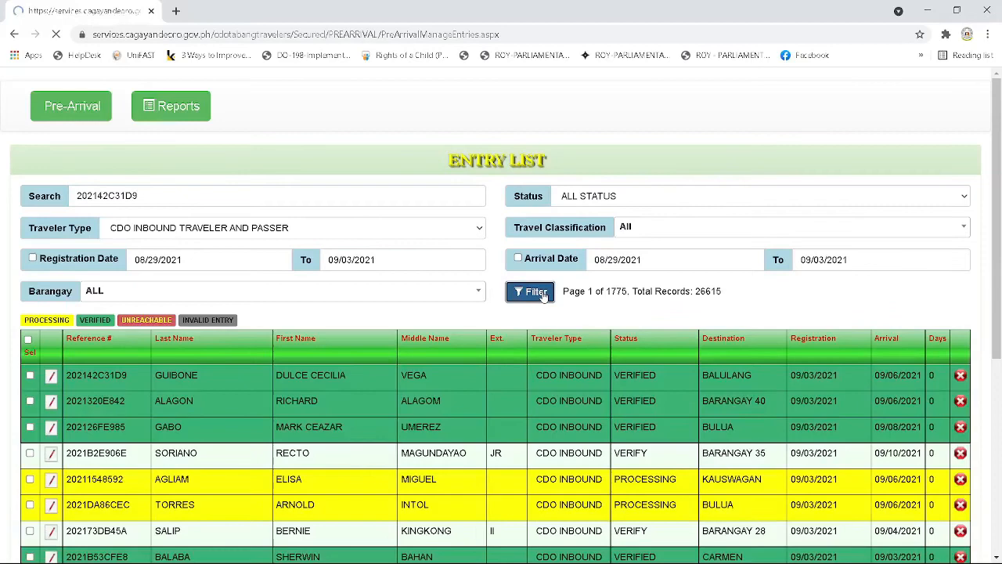
click(536, 291)
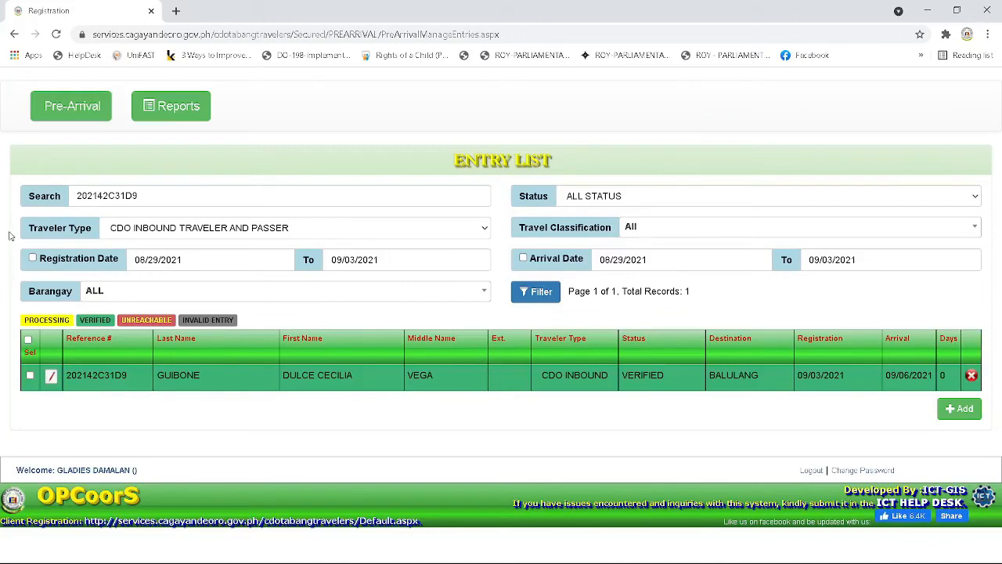
mouse_move(55, 332)
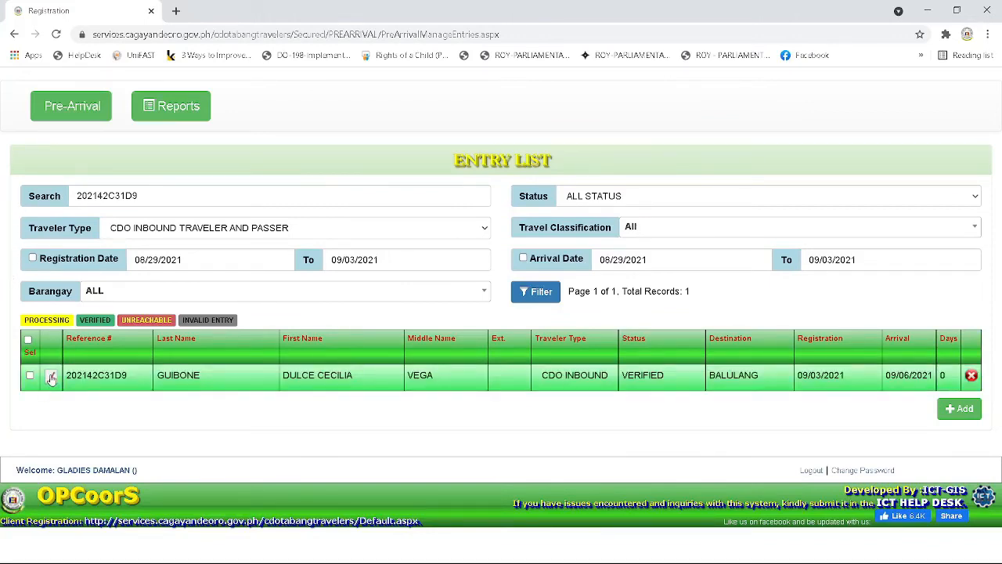
click(50, 376)
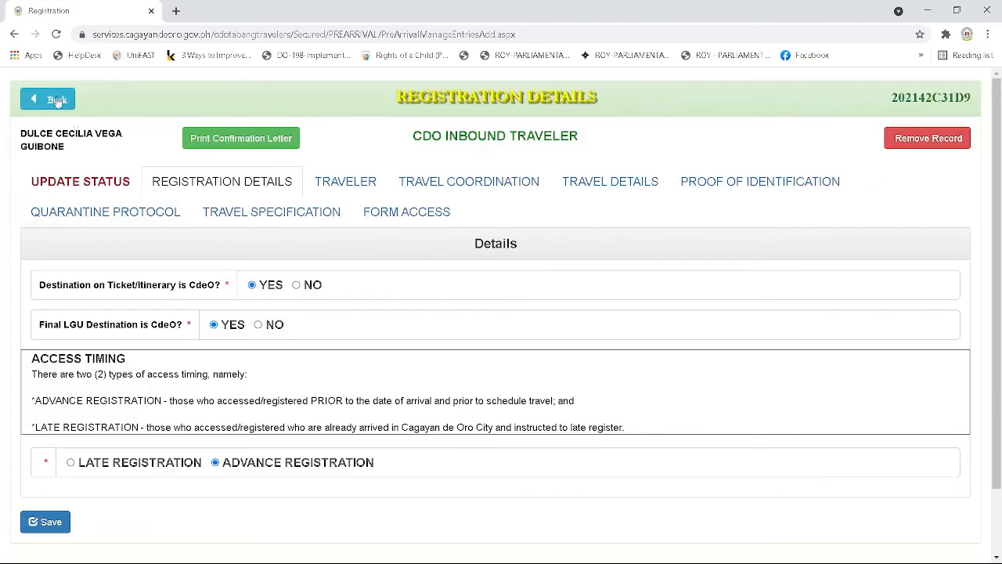
click(47, 98)
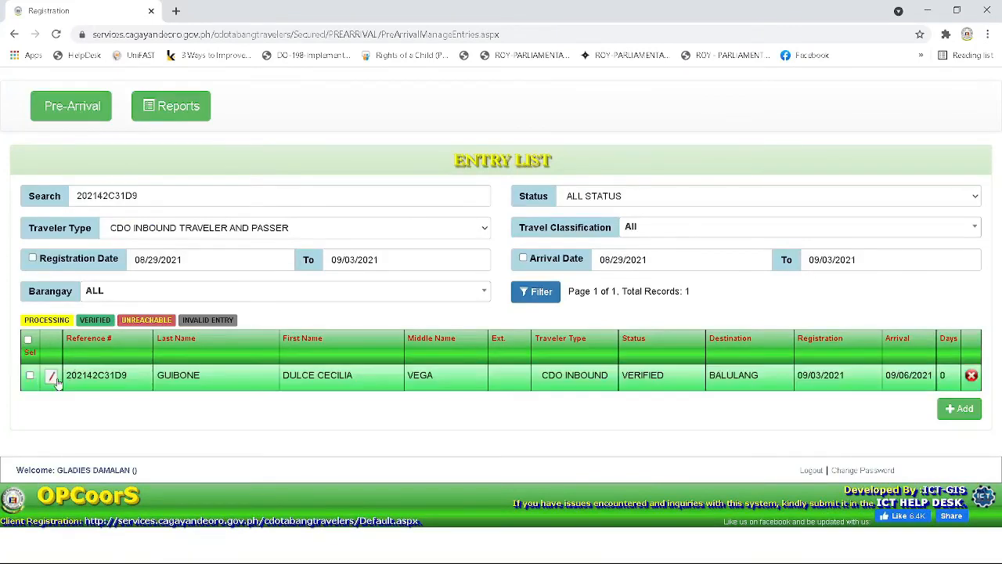
click(52, 376)
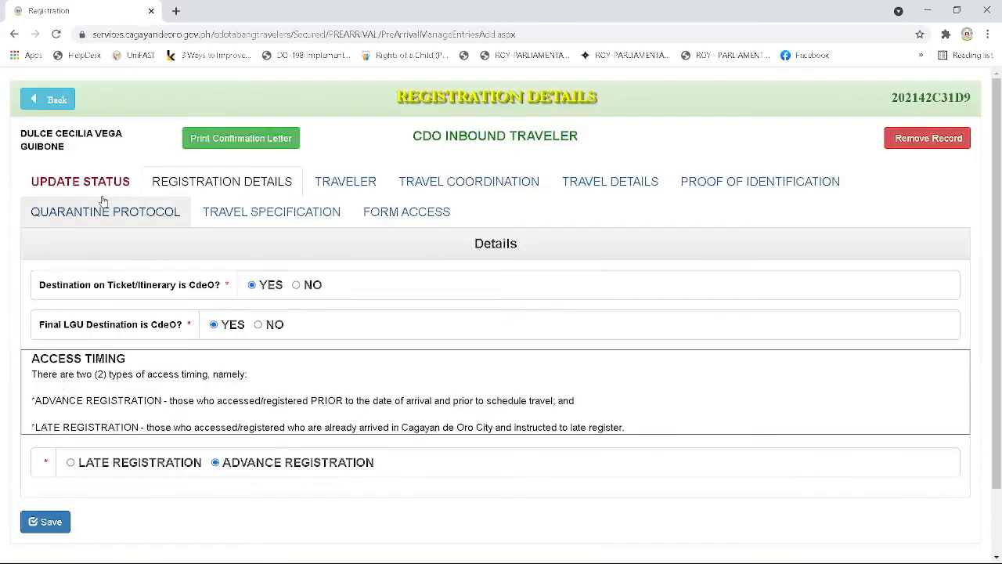
click(79, 181)
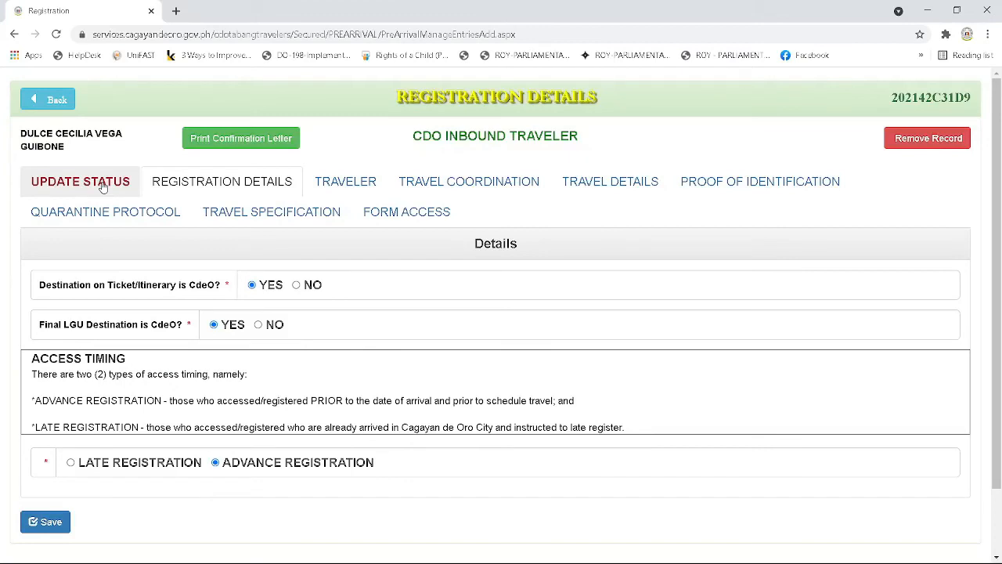
Show the Update Entry Status form and review its Verified, Verify and Processing history.
click(80, 181)
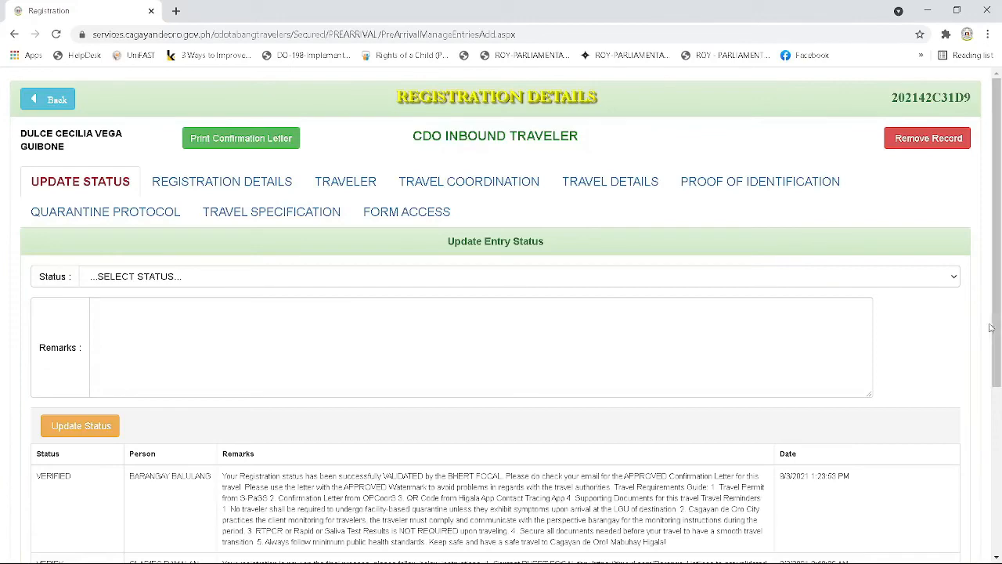
scroll(down, 3)
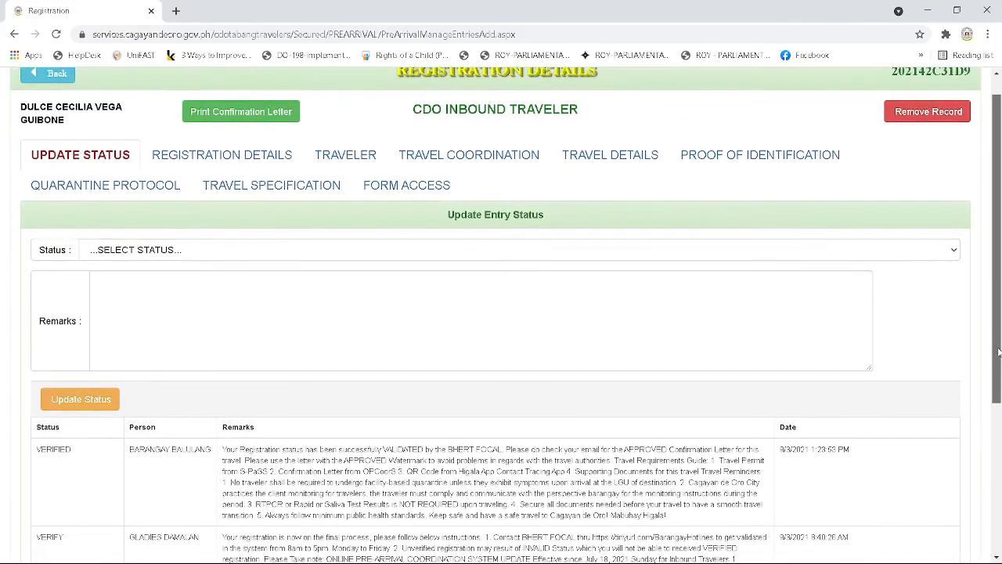
scroll(down, 3)
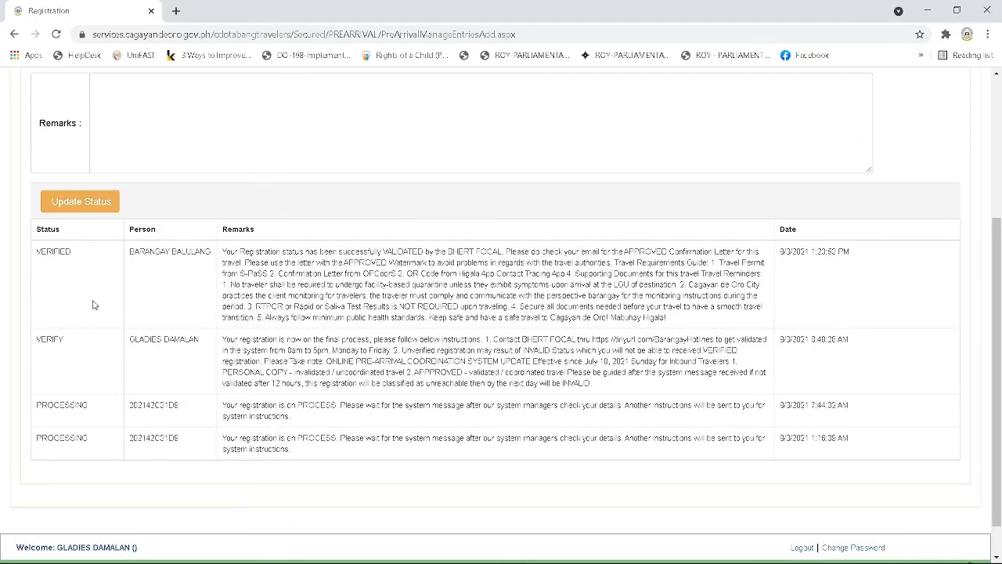
mouse_move(134, 276)
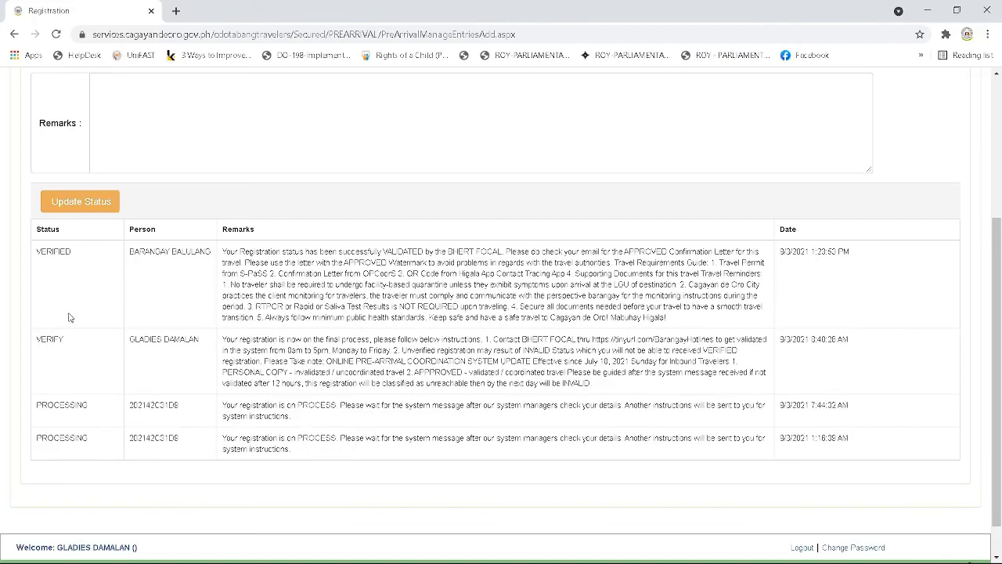
mouse_move(138, 357)
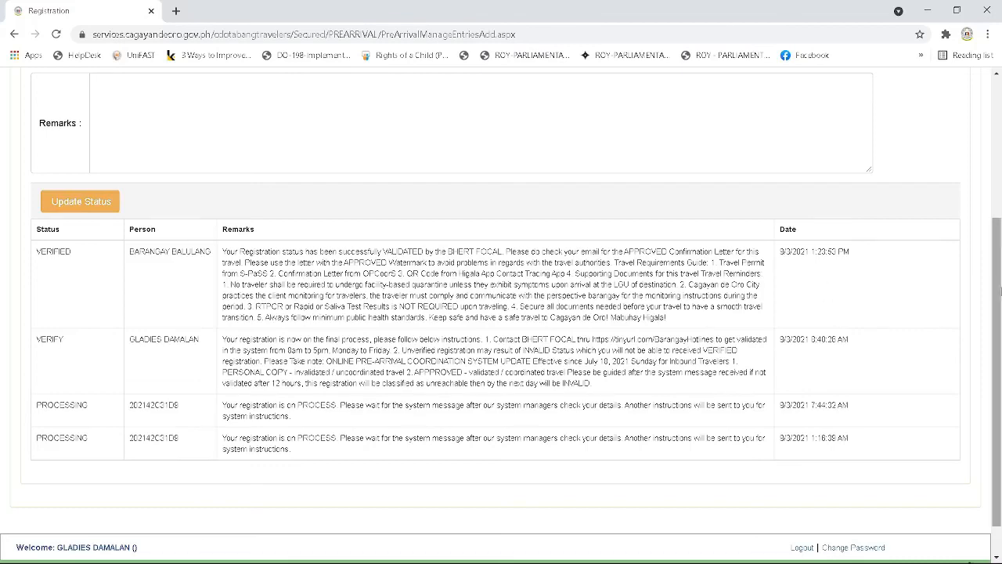
scroll(up, 3)
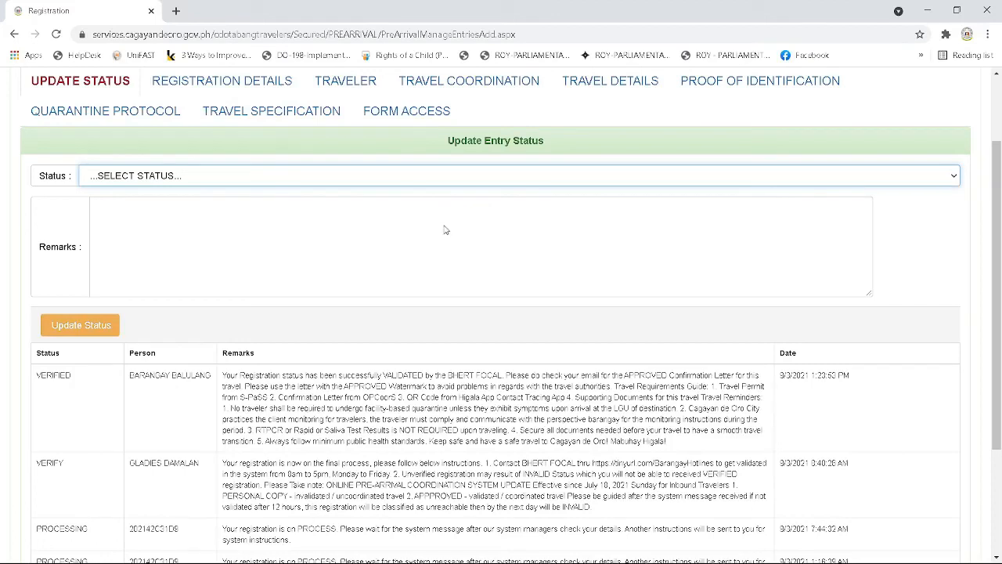
Select status VERIFY, submit it, then decline the confirmation prompt.
click(517, 176)
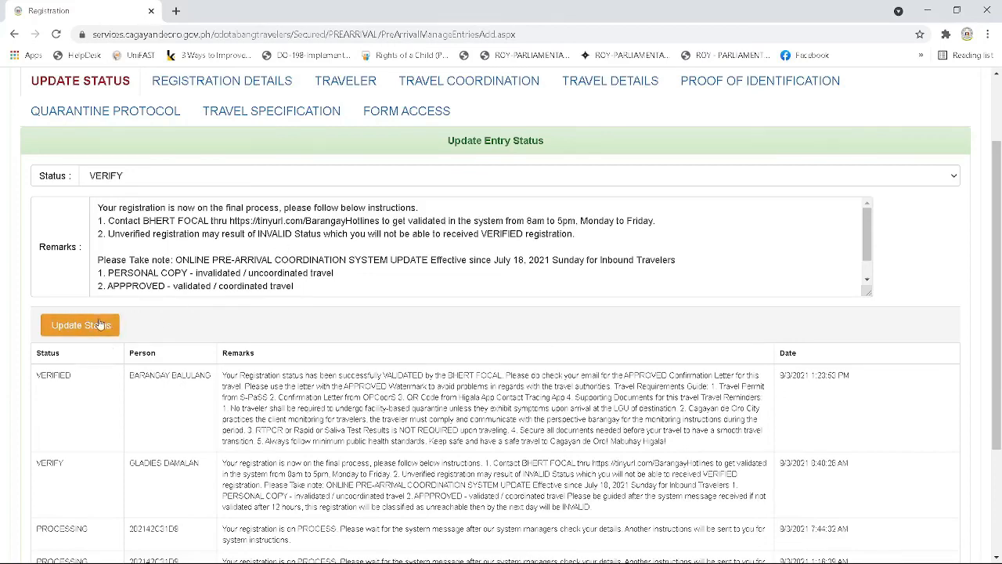
click(78, 324)
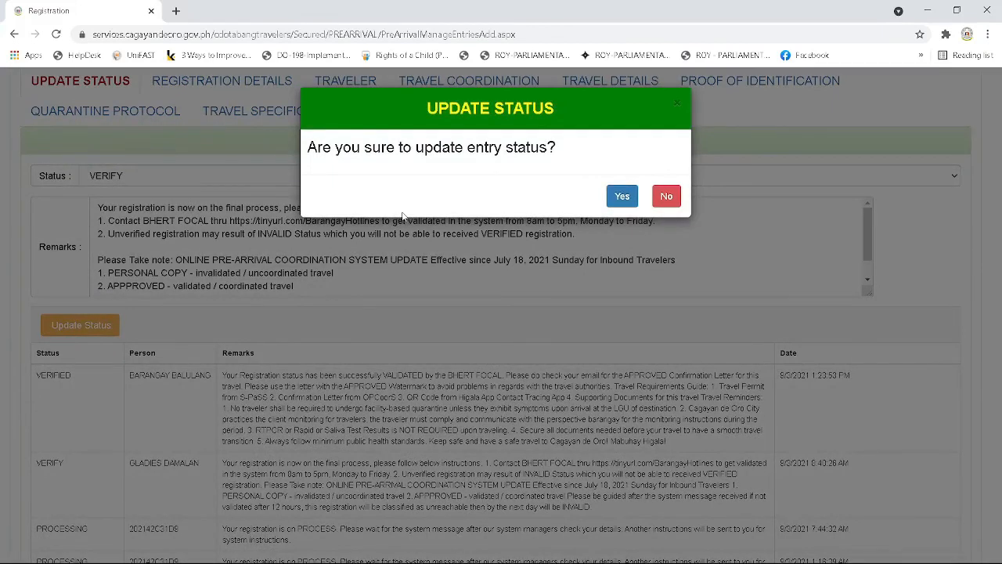
mouse_move(492, 175)
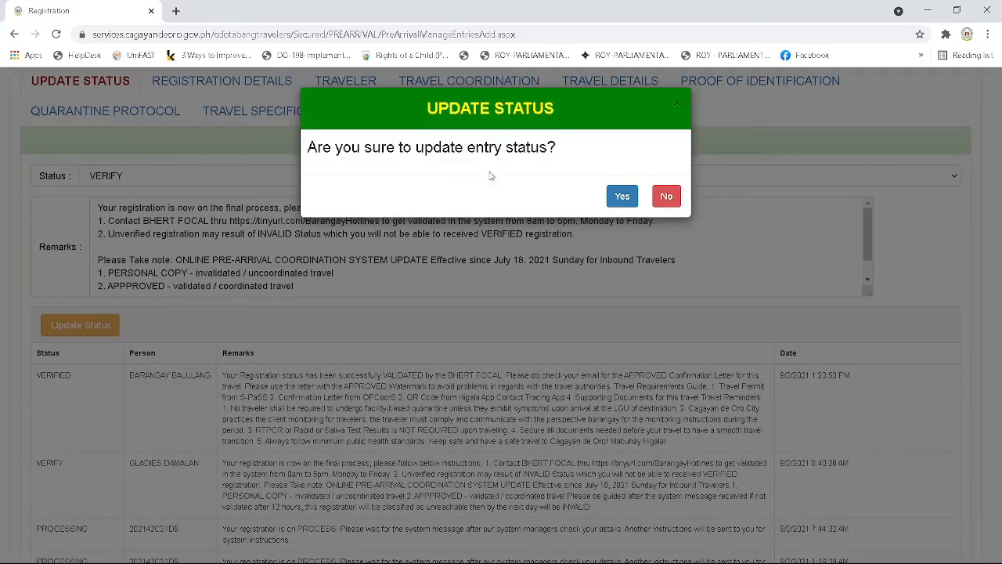
click(665, 195)
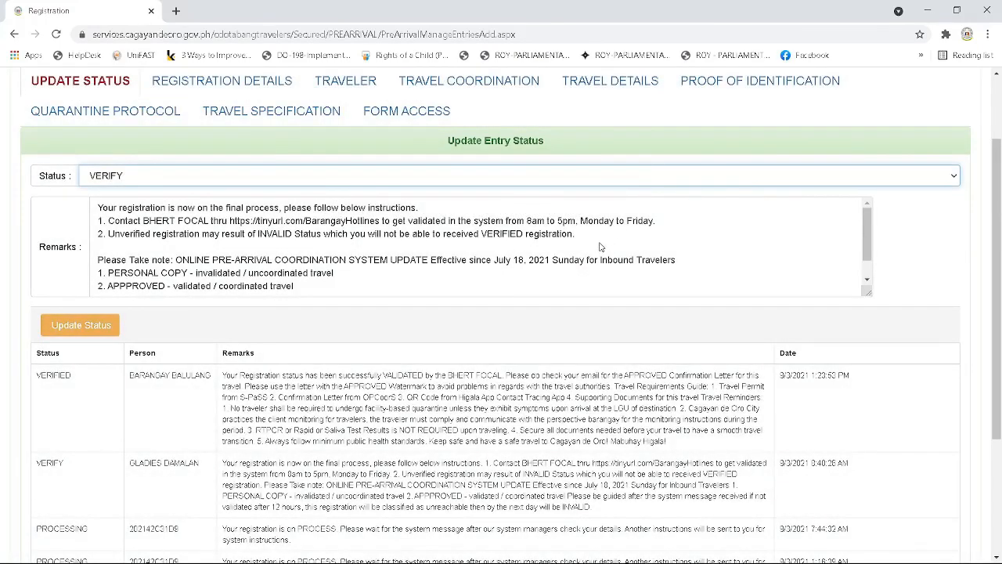
Set the status to VERIFIED and confirm the update with Yes.
click(516, 176)
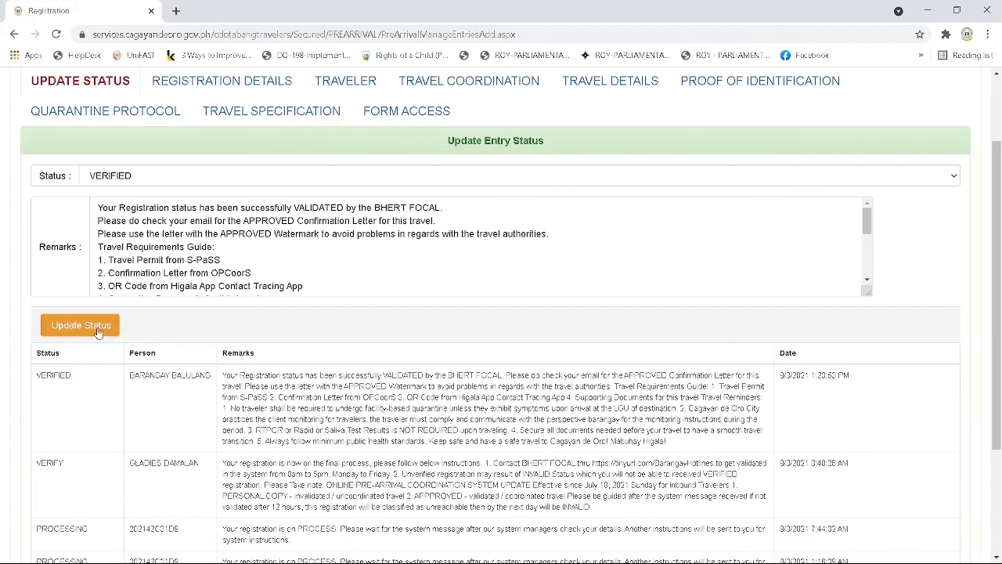
click(80, 324)
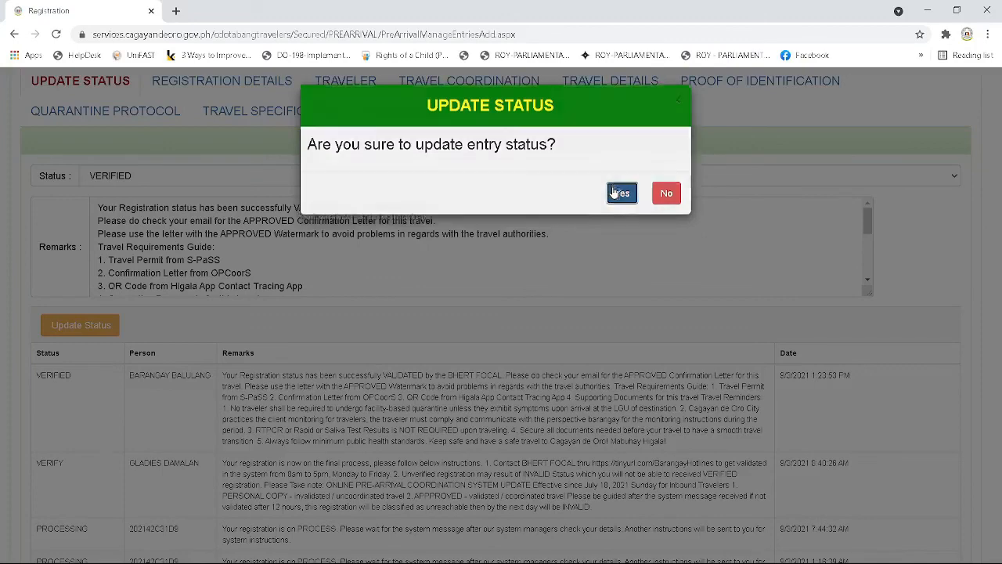
click(620, 193)
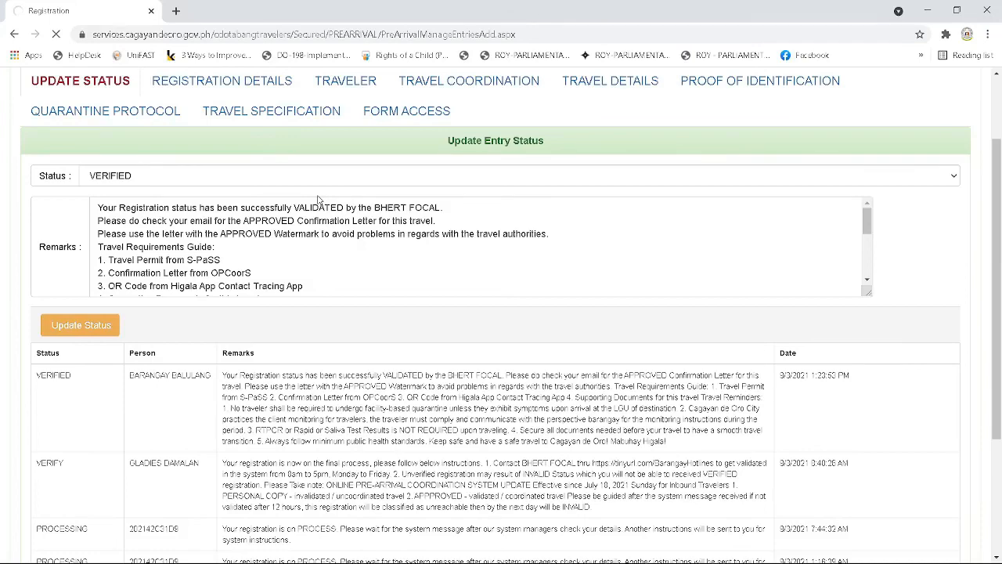
Return to Update Status and scroll to the history showing the new Verified row on top.
click(223, 81)
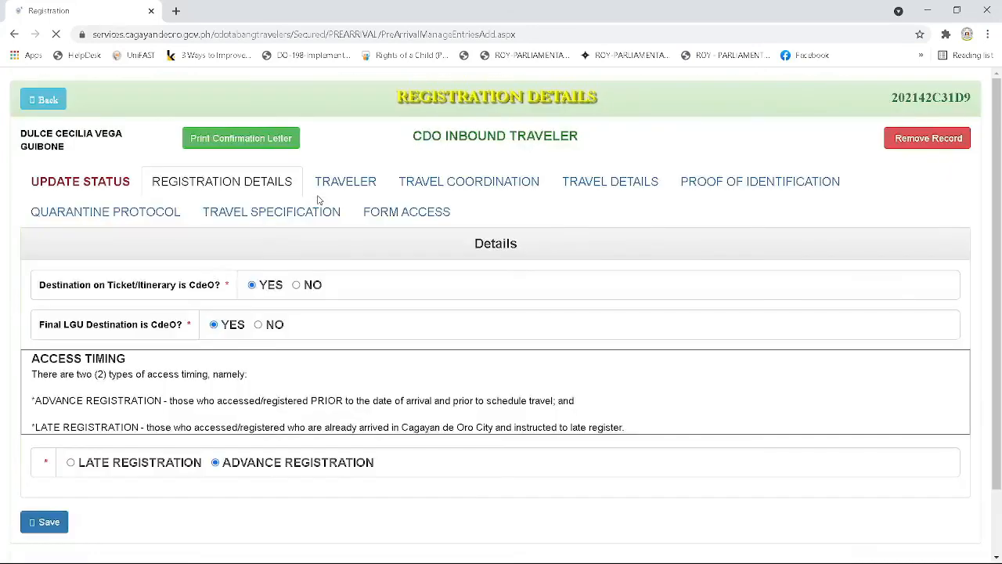
scroll(down, 3)
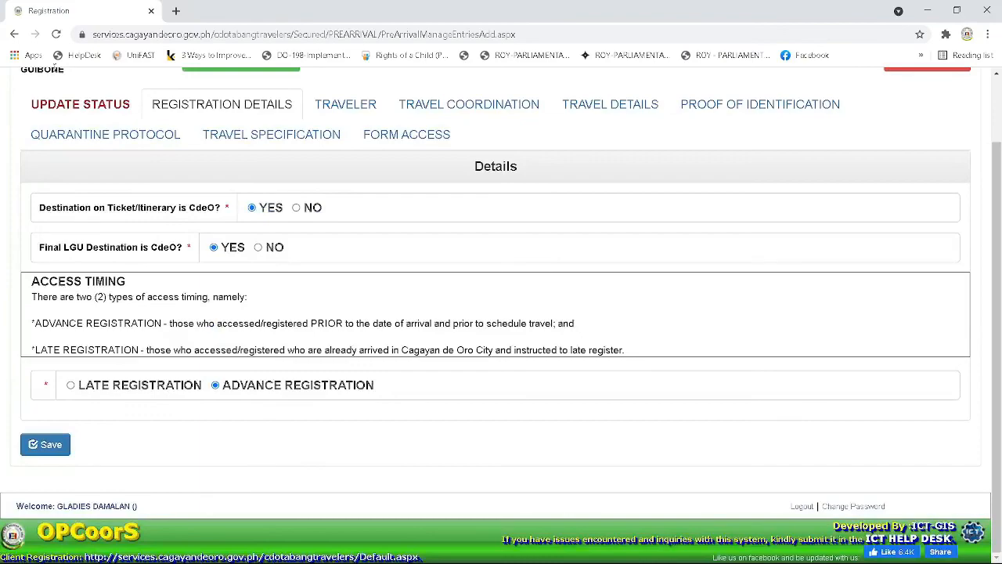
click(80, 103)
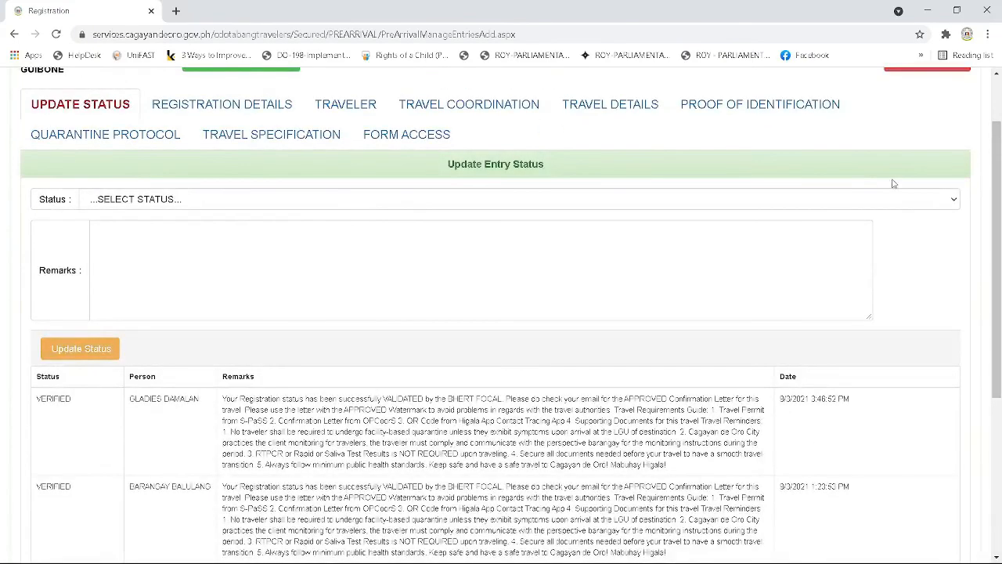
scroll(down, 3)
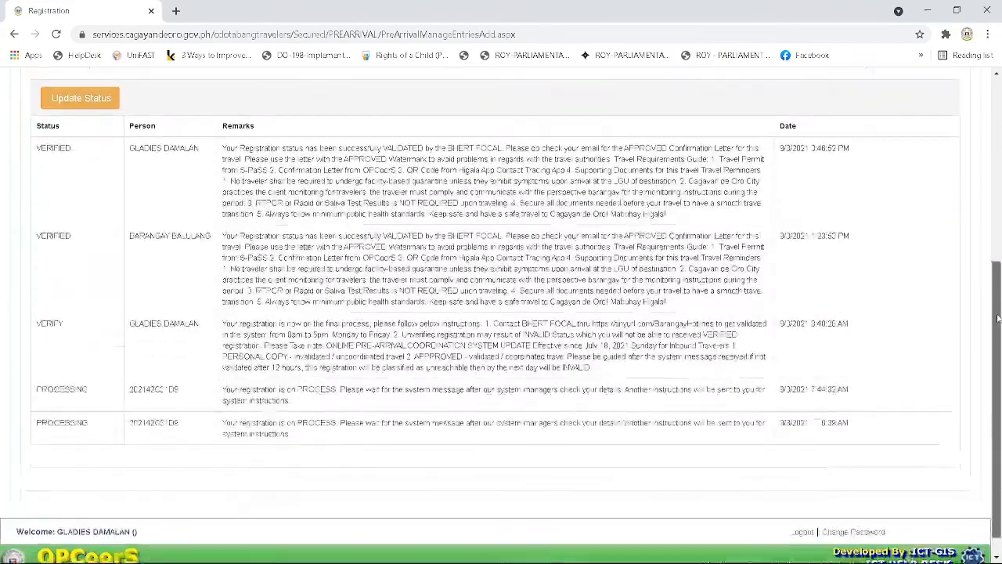